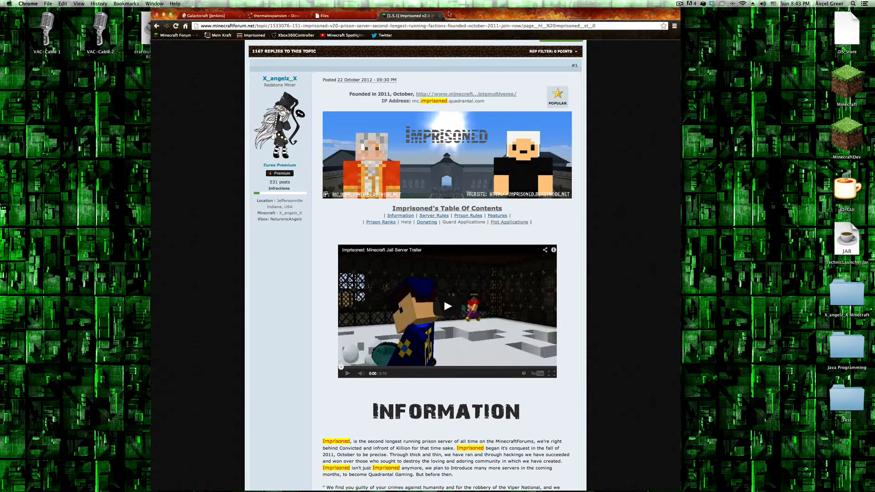
Step: Search for Galacticraft, reach micdoodle8.com's Jenkins build #254 and download its jar
left_click(474, 15)
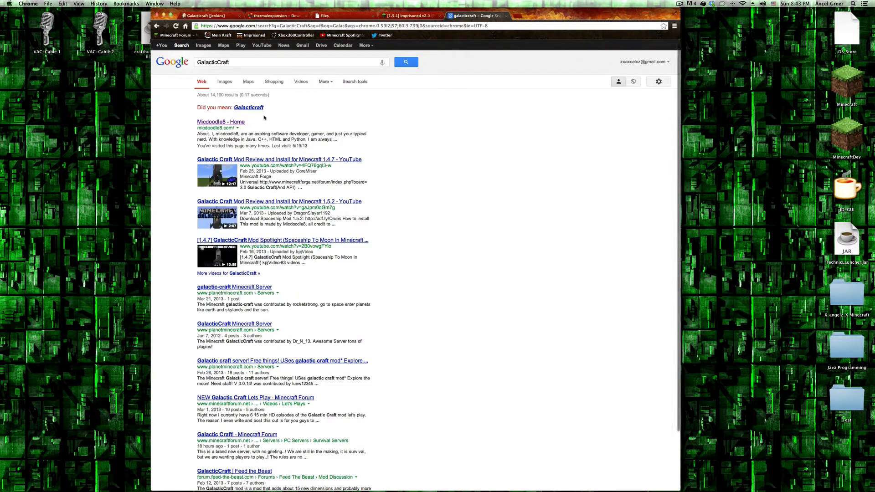
left_click(220, 121)
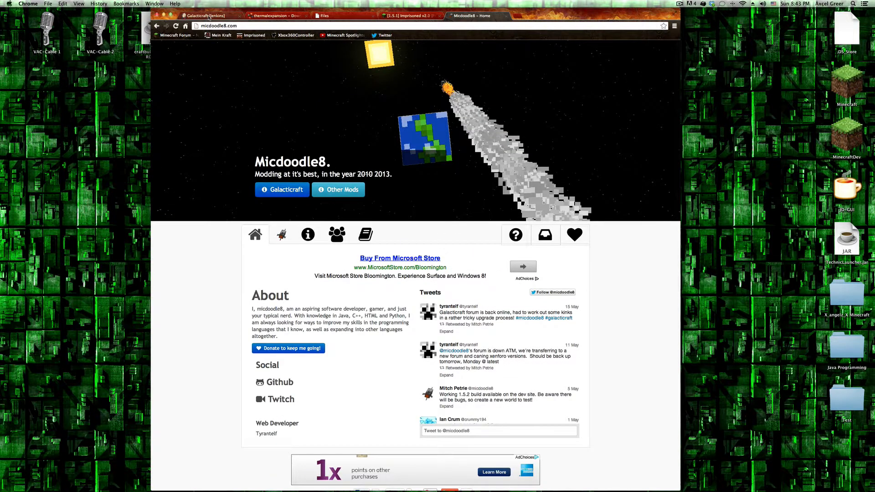
left_click(206, 16)
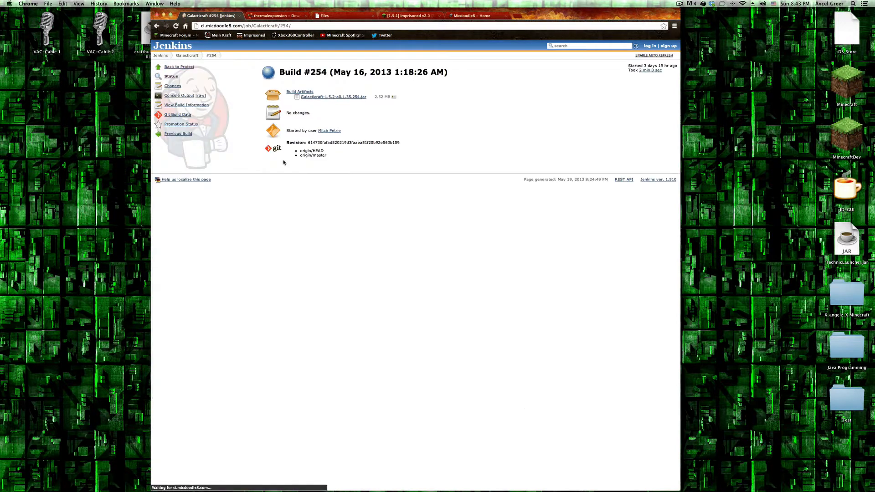
left_click(333, 97)
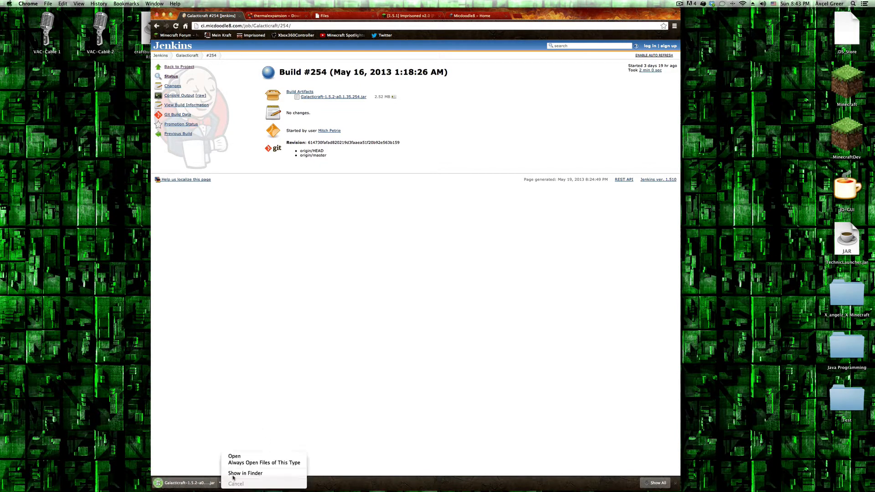
Step: Reach the Download Latest Version section of the Thermal Expansion downloads page
left_click(245, 473)
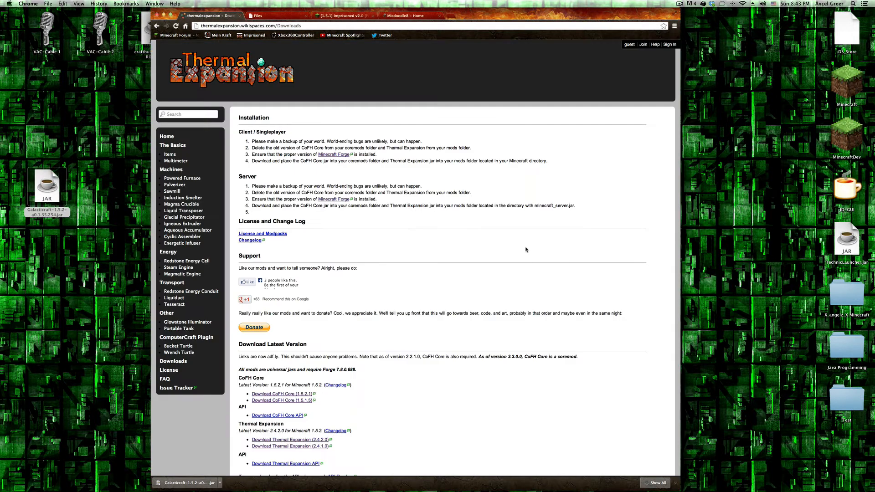
scroll("down", 3)
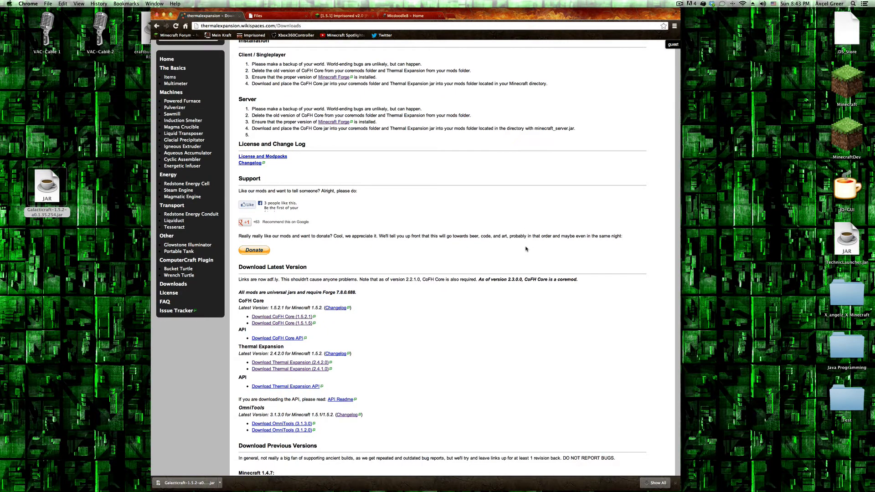
scroll("down", 3)
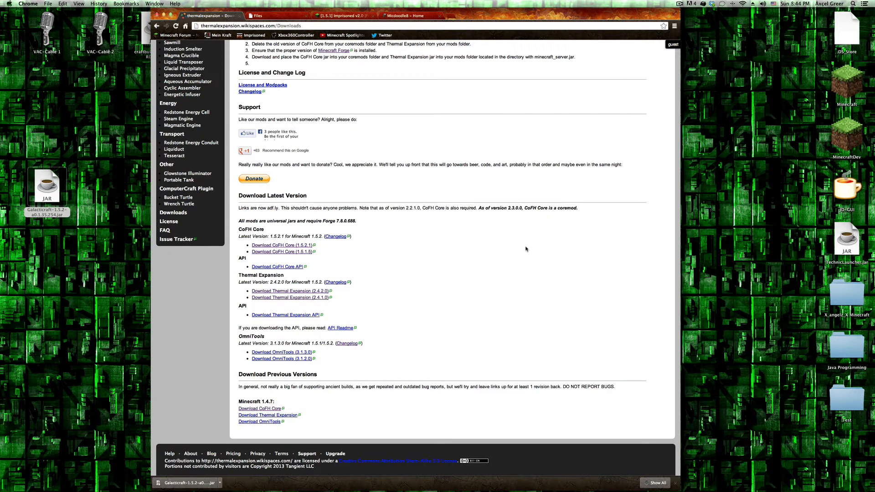
mouse_move(512, 251)
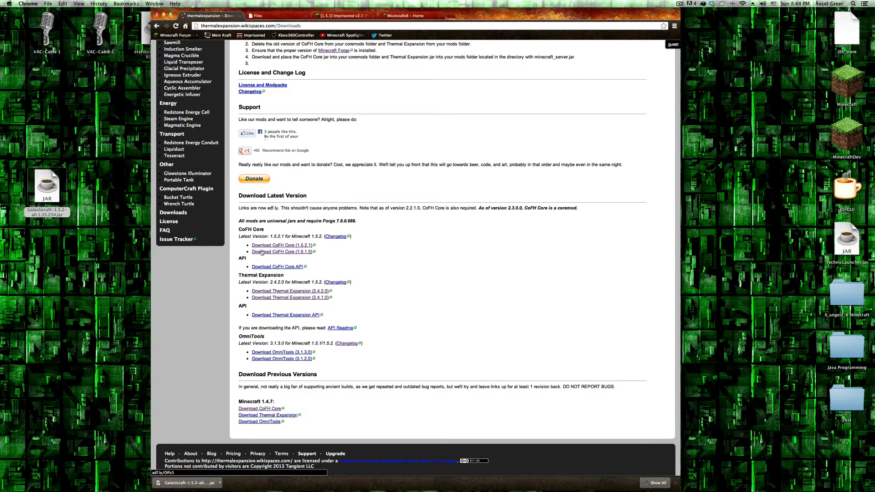
left_click(281, 252)
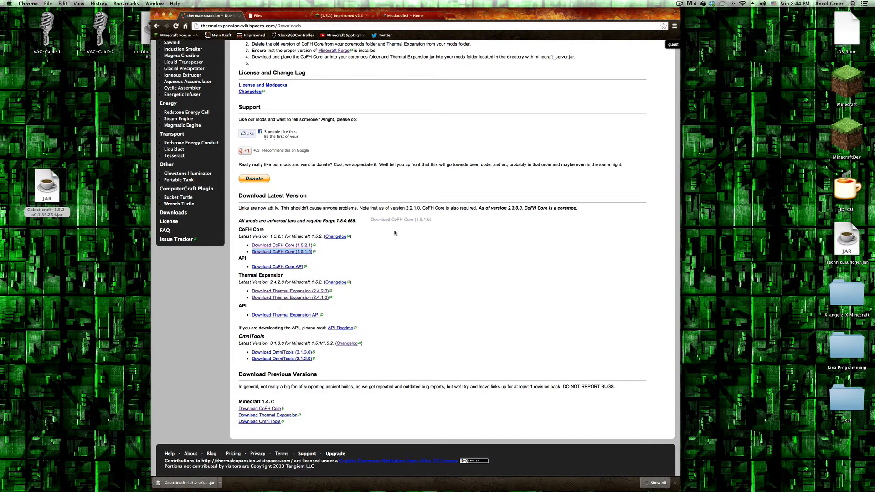
Step: Download CoFH Core 1.5.2.1 via its adf.ly link in a new tab
right_click(282, 245)
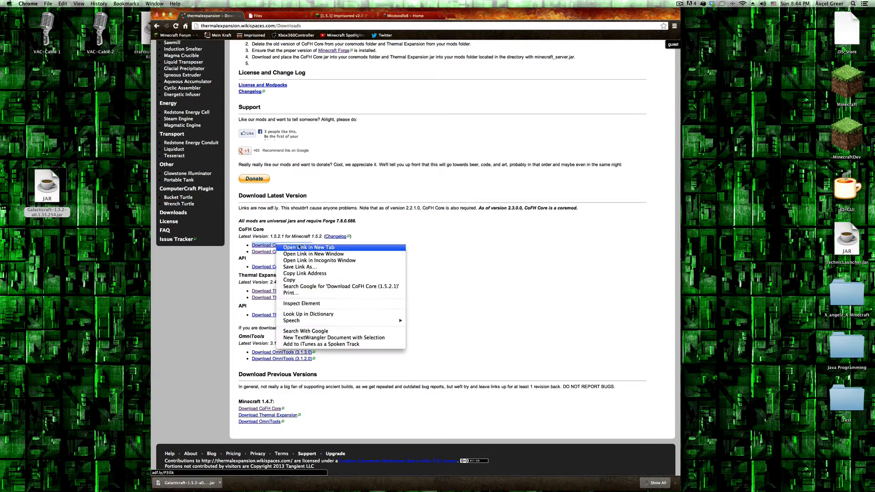
left_click(329, 251)
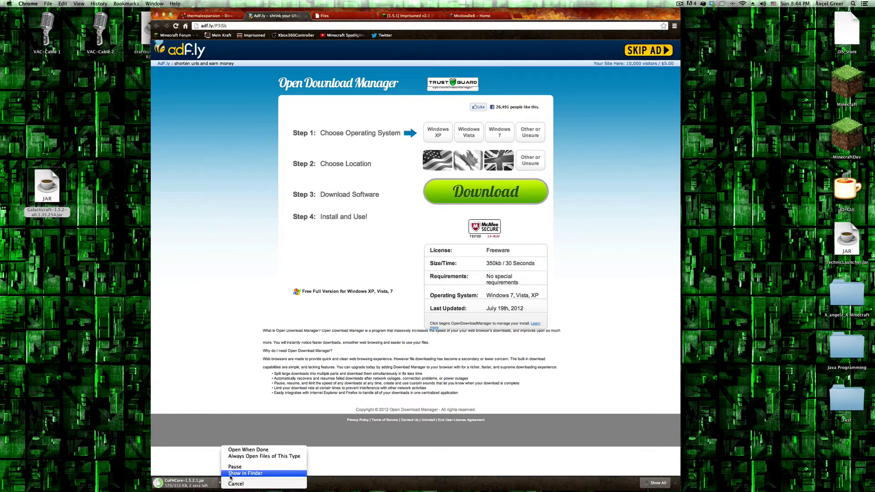
left_click(210, 16)
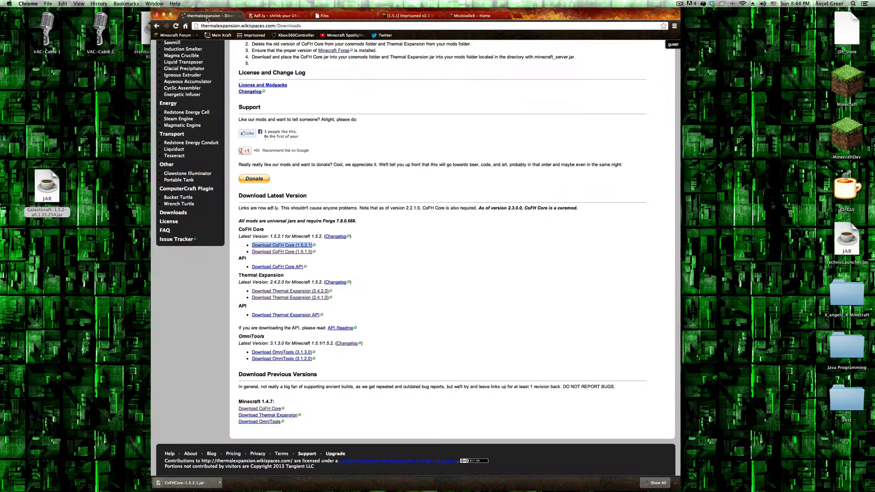
mouse_move(413, 268)
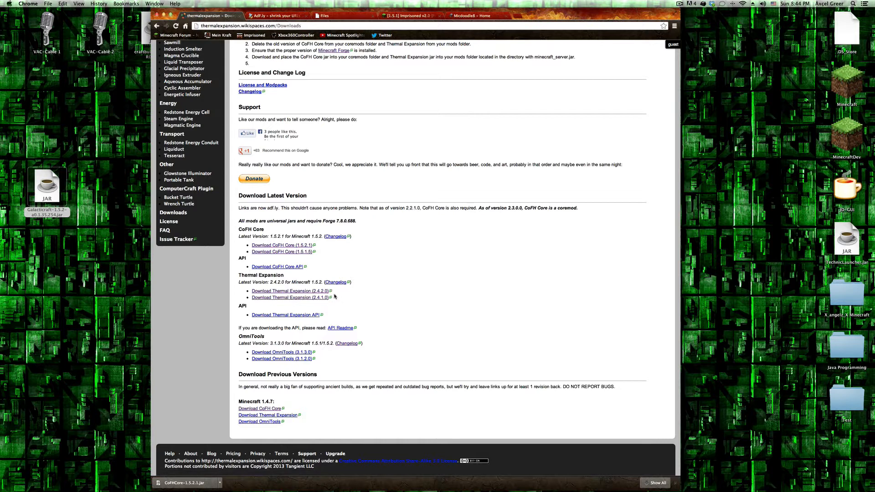
left_click(287, 297)
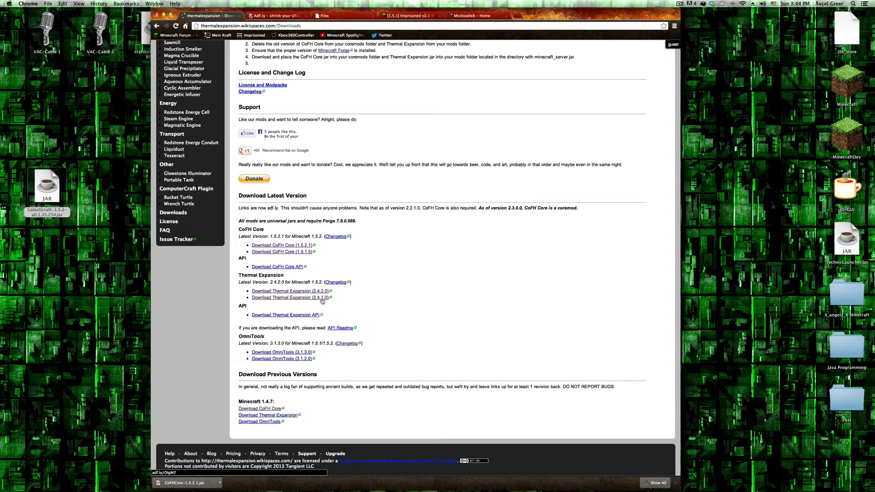
right_click(288, 297)
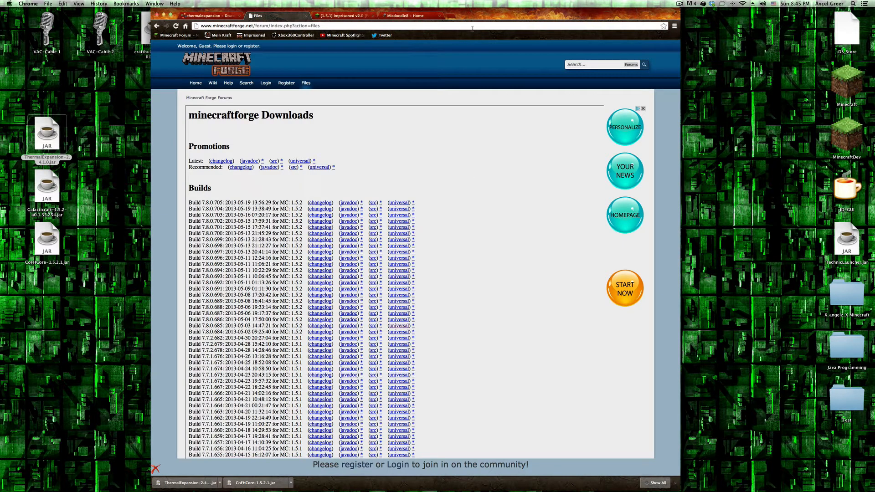
mouse_move(310, 90)
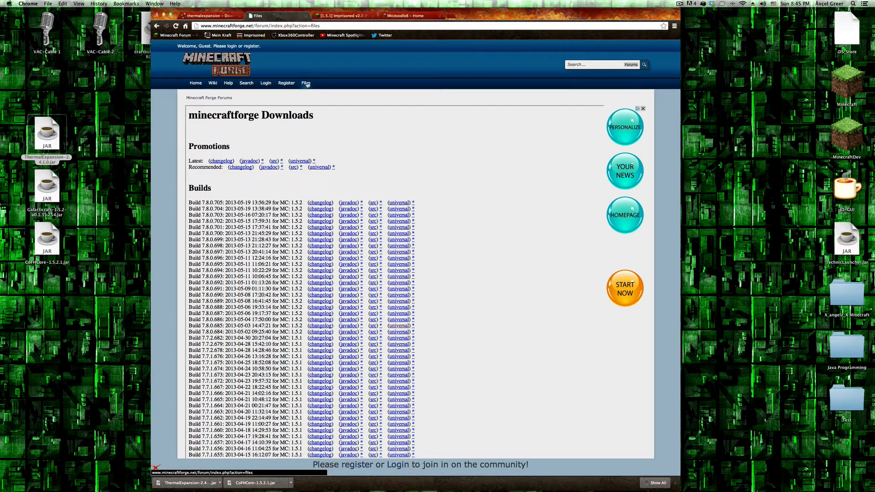
mouse_move(398, 202)
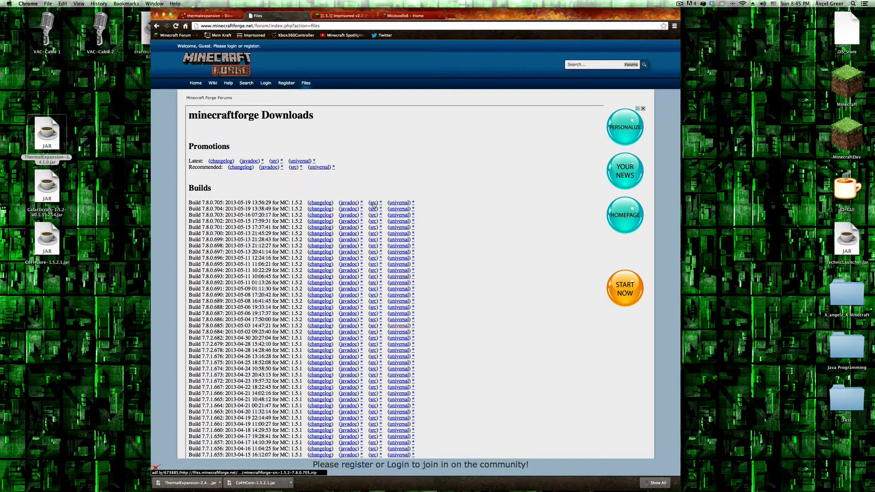
Step: Follow the Forge 1.5.2 universal build 7.8.0.705 link through adf.ly to download the zip
left_click(398, 202)
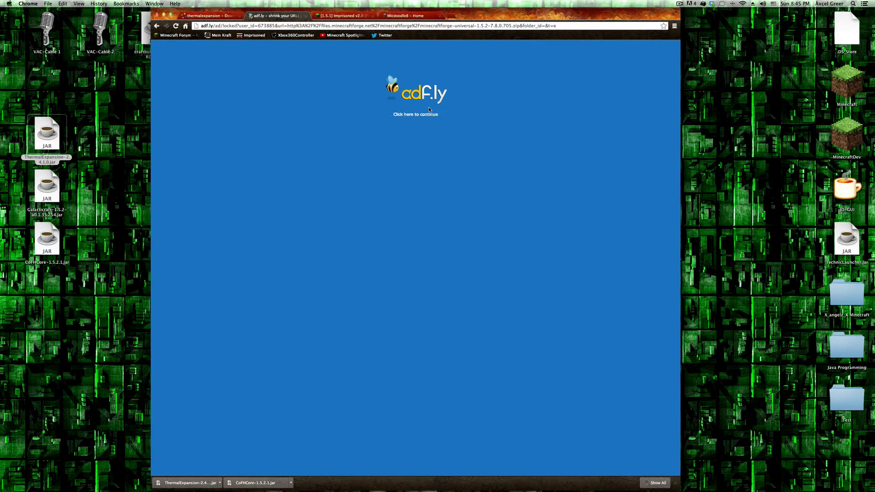
left_click(415, 115)
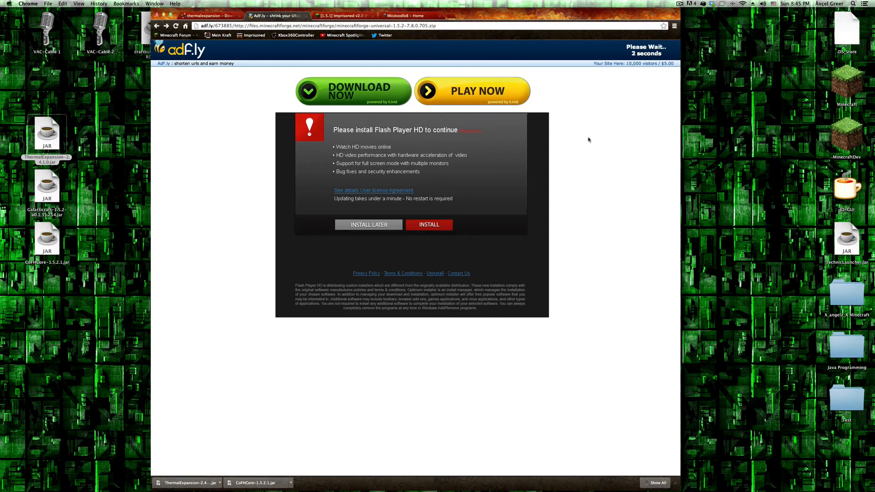
mouse_move(624, 86)
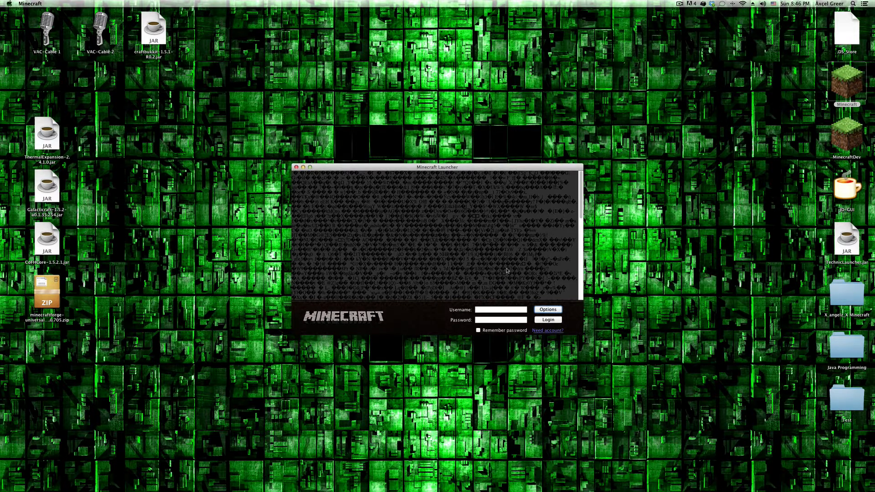
Step: Sign in to the Minecraft Launcher with the account username and password
type("TyrantA")
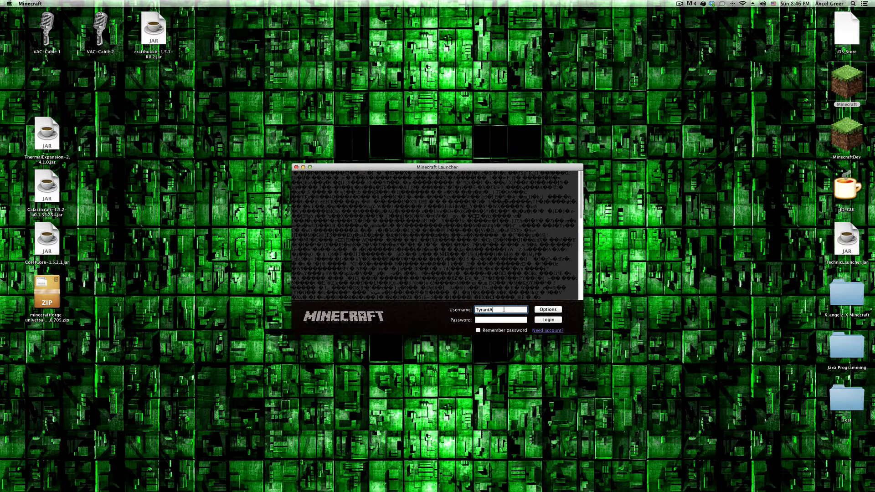
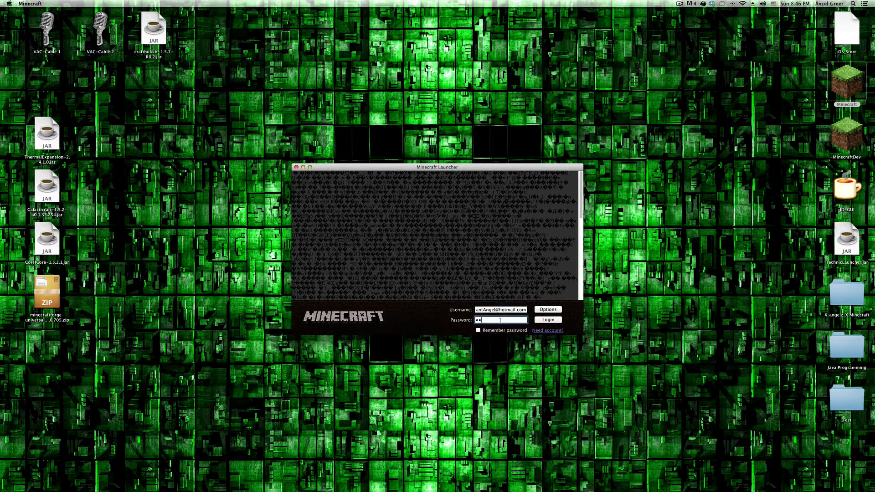
type("••")
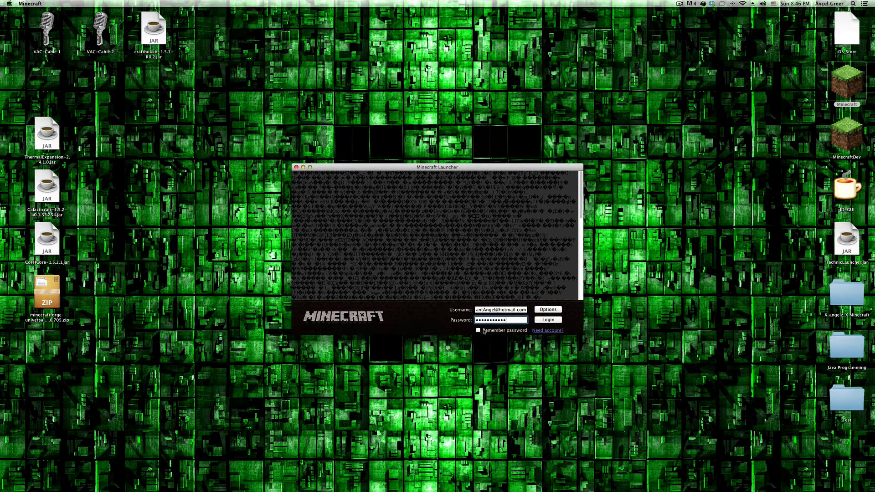
left_click(548, 320)
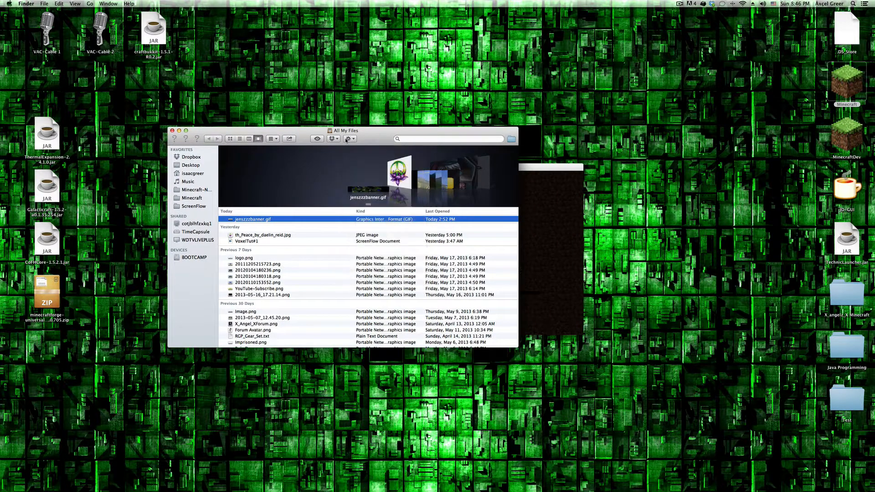
Step: Try Go to Folder with C://%appdata%, then cancel when the path isn't found
left_click(349, 139)
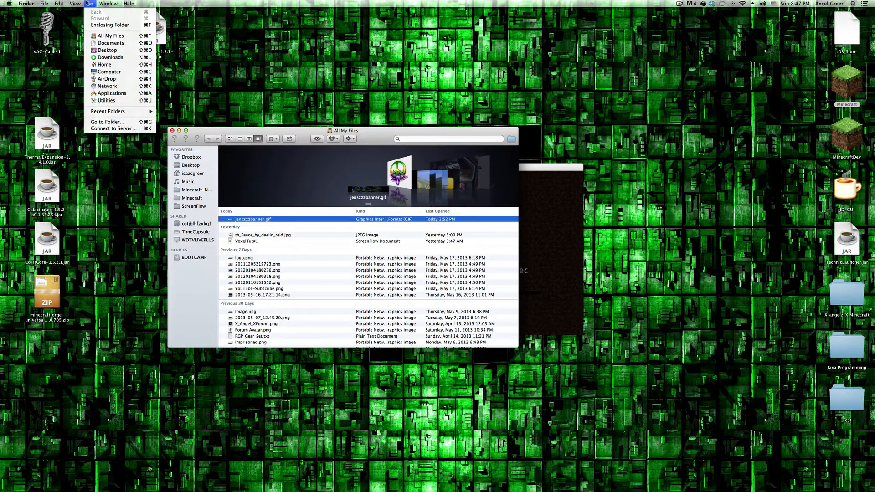
left_click(107, 121)
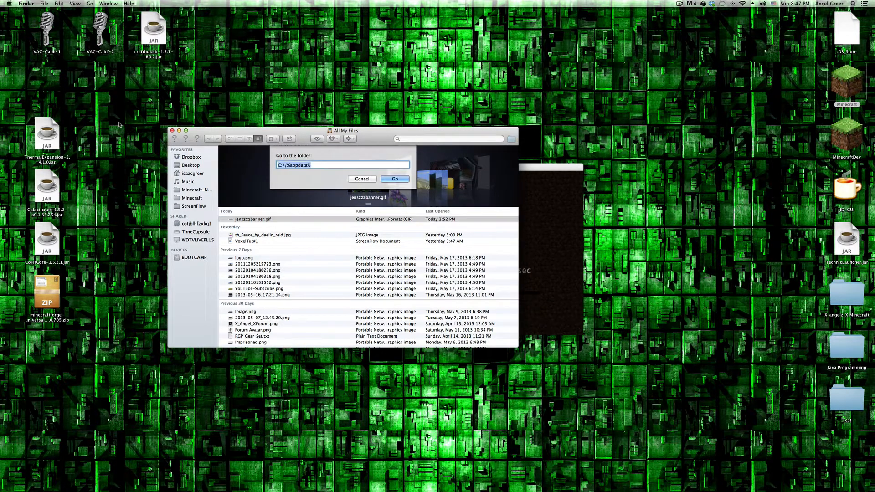
left_click(394, 180)
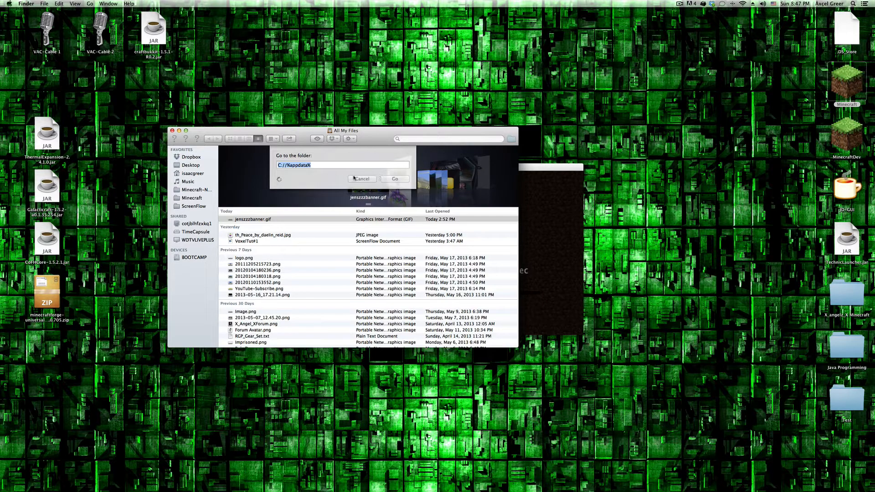
left_click(395, 179)
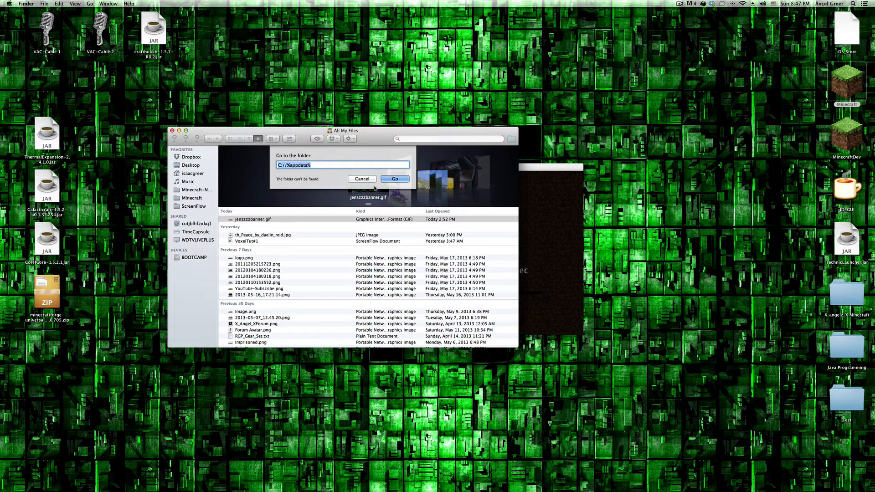
left_click(192, 198)
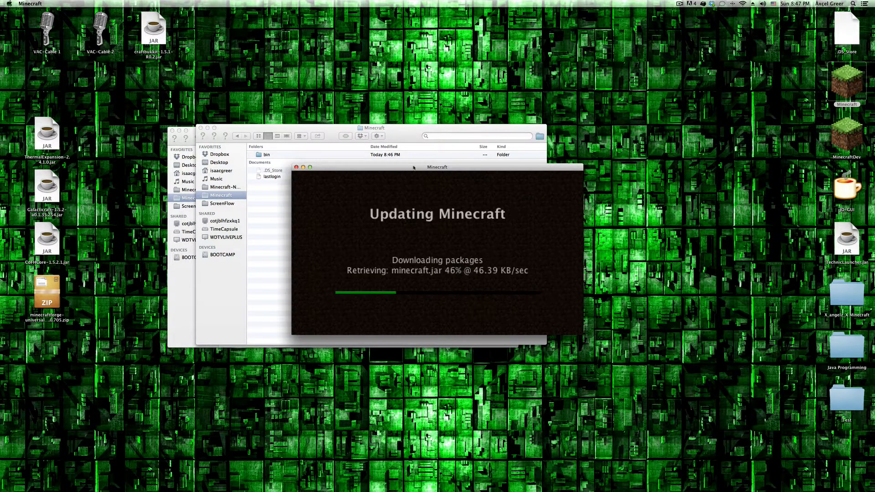
Step: Move the Minecraft folder window aside and reach its bin folder
left_click_drag(436, 168, 679, 116)
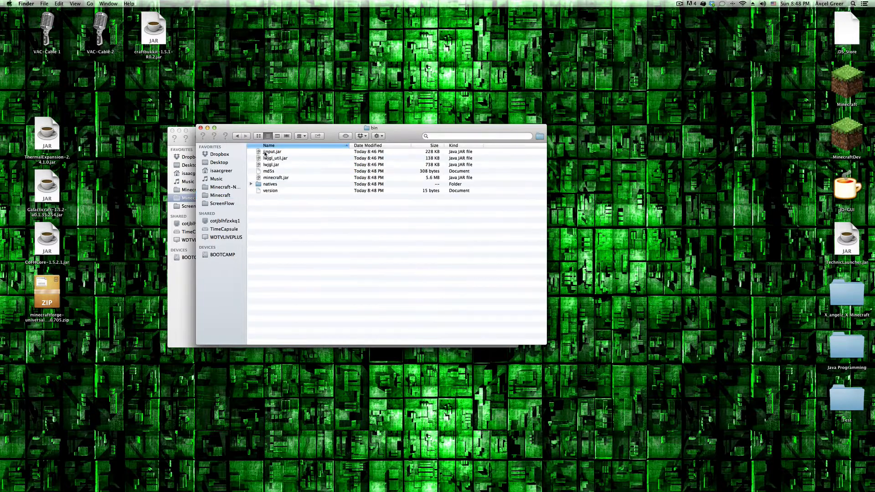
Step: Extract minecraft.jar with The Unarchiver into a minecraft folder in bin
left_click(275, 178)
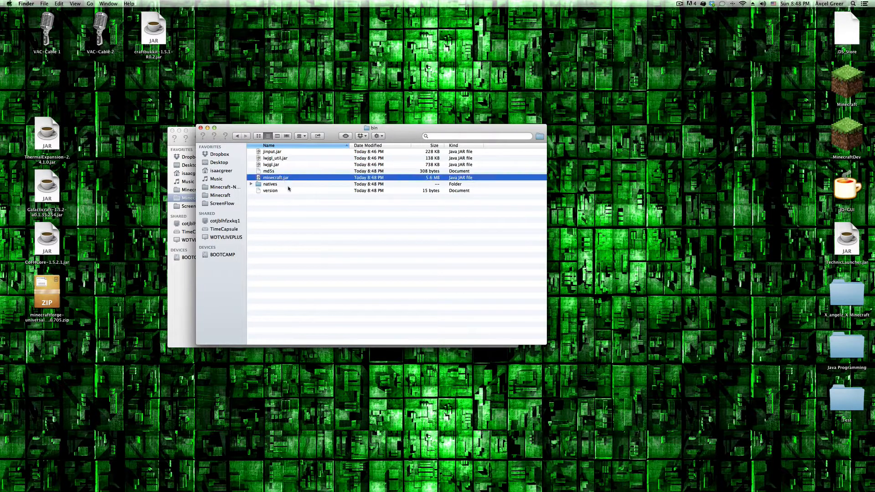
right_click(275, 177)
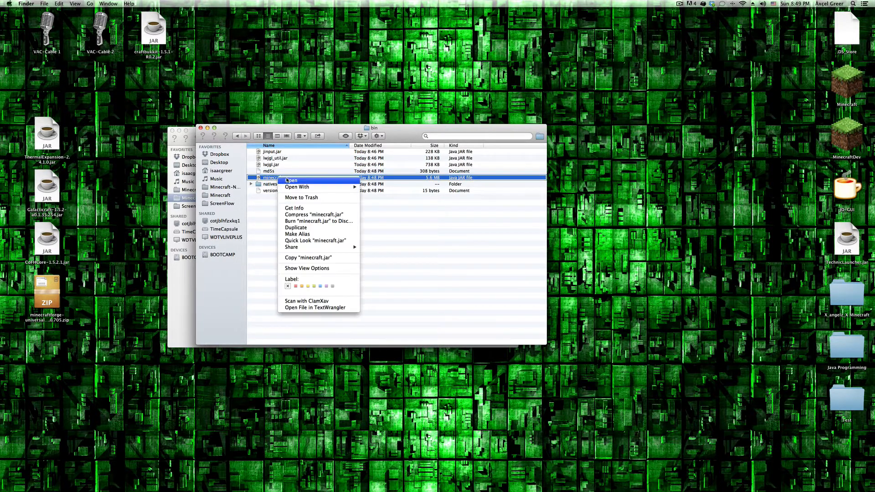
left_click(296, 187)
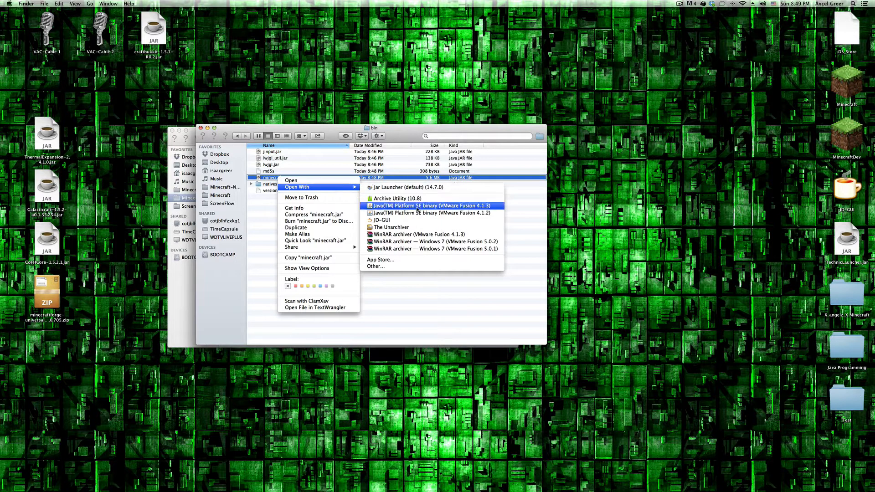
mouse_move(391, 226)
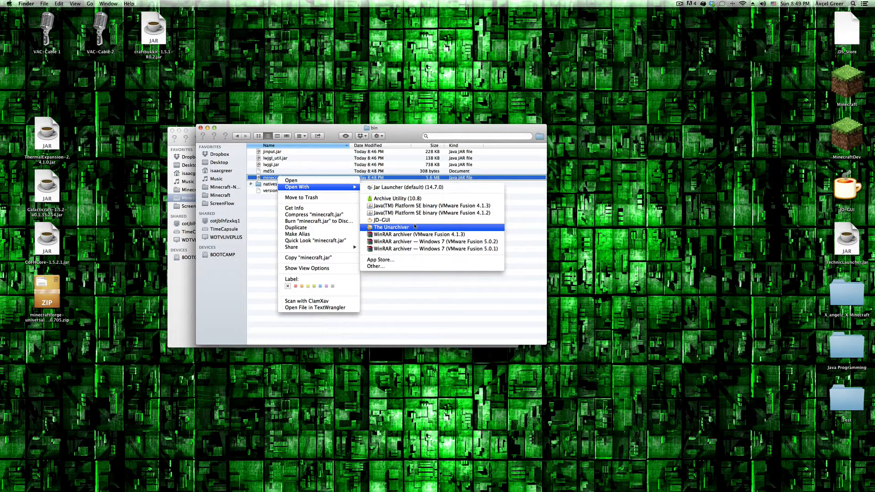
left_click(392, 227)
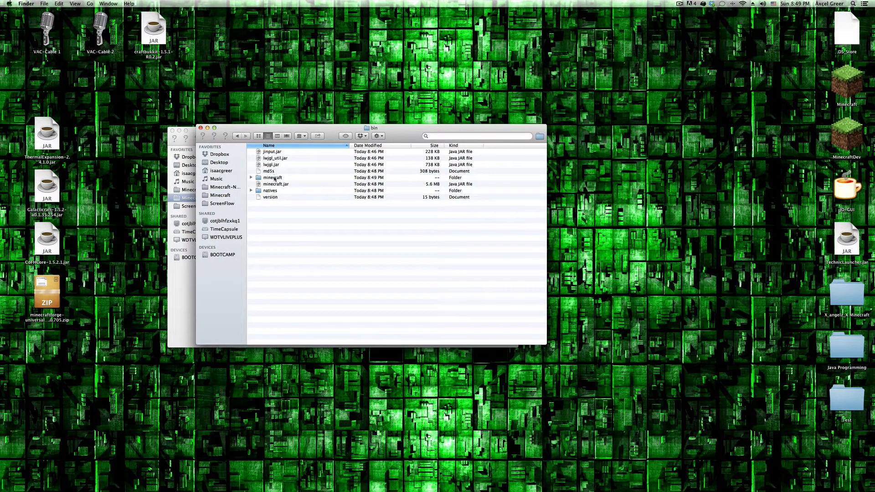
Step: Show the extracted minecraft folder arranged by Kind beside the unzipped Forge universal folder
double_click(273, 178)
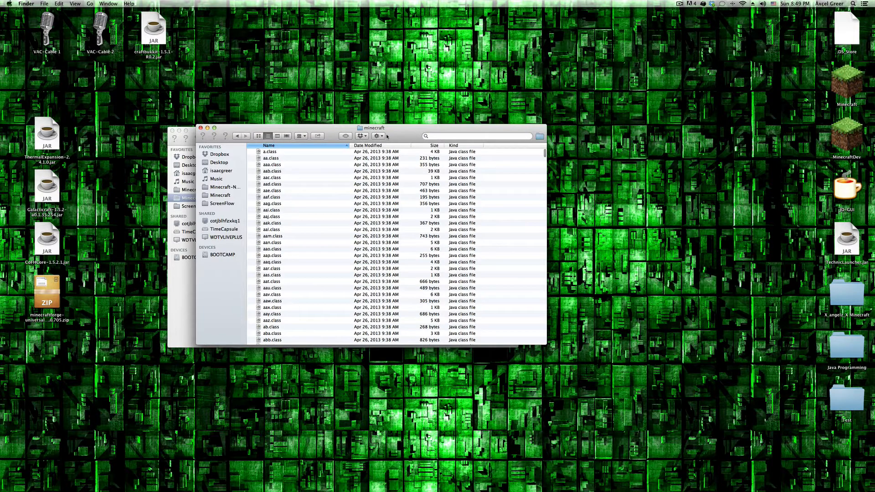
left_click(377, 136)
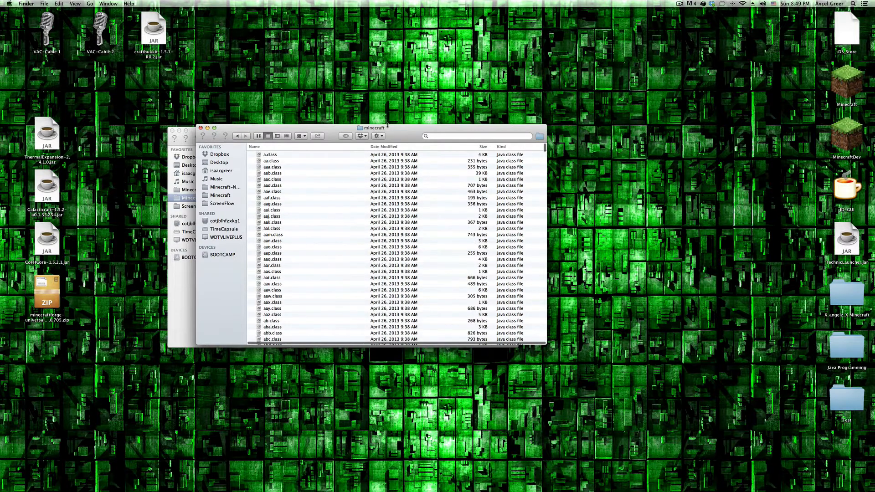
left_click(376, 136)
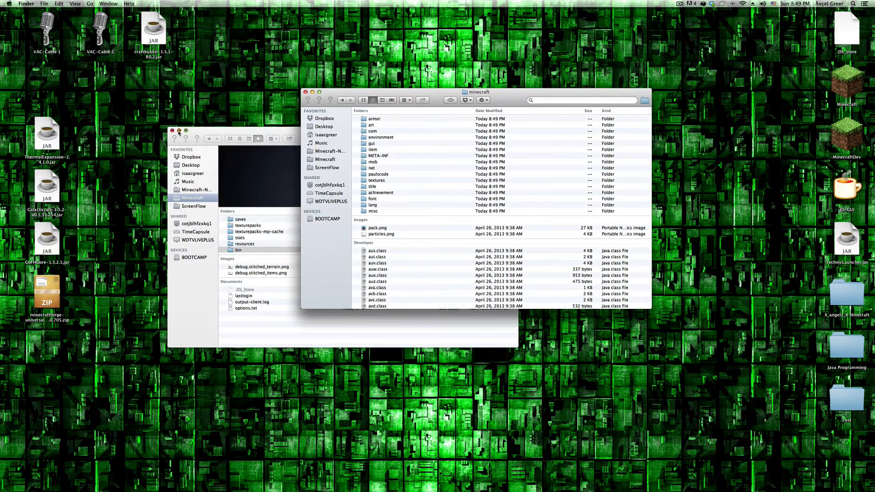
left_click(47, 302)
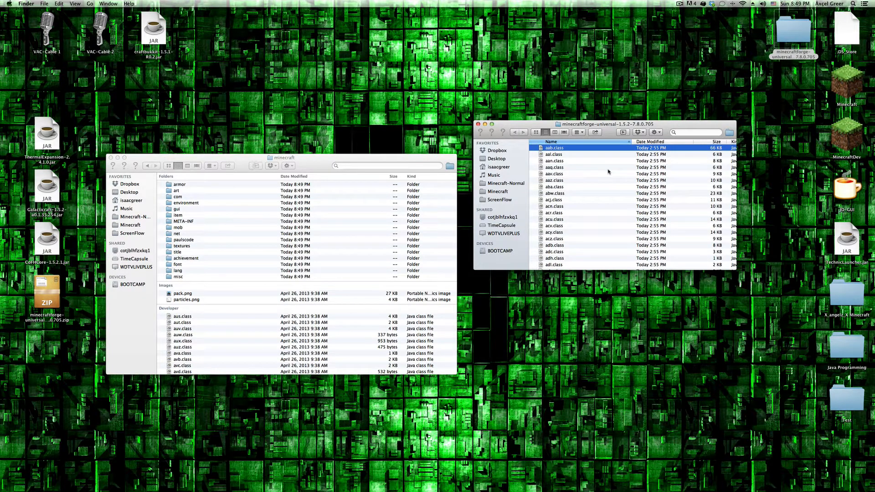
Step: Copy all Forge universal files into the minecraft folder, replacing every duplicate
left_click(555, 132)
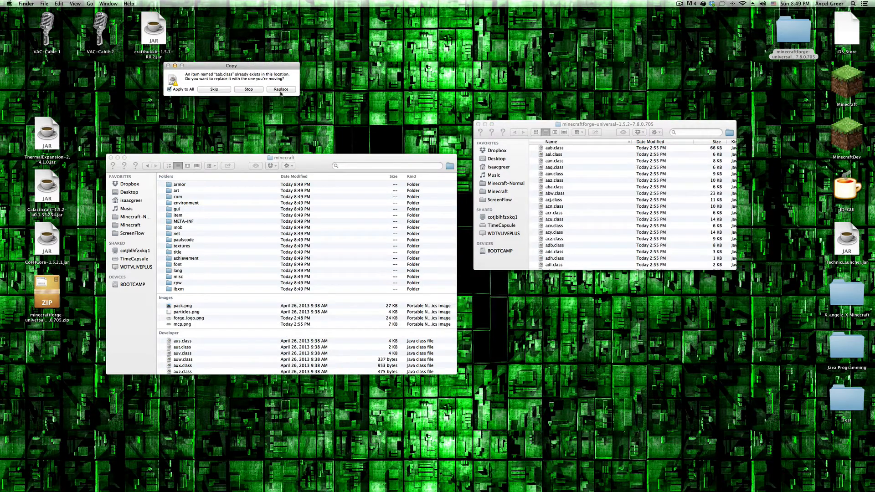
left_click(280, 89)
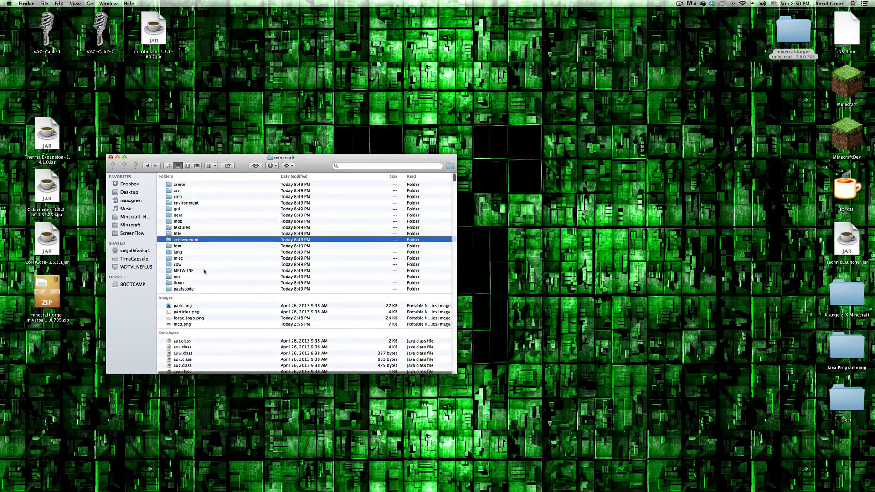
Step: Move the META-INF folder to the Trash
left_click(184, 271)
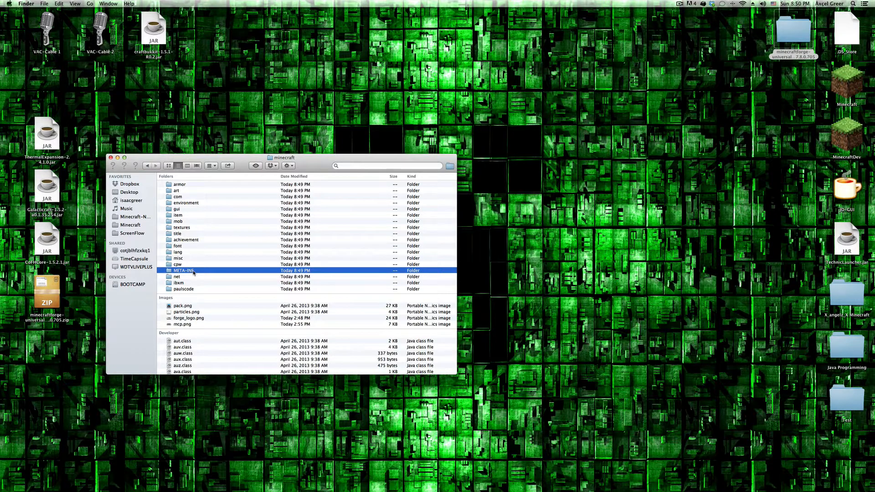
right_click(184, 271)
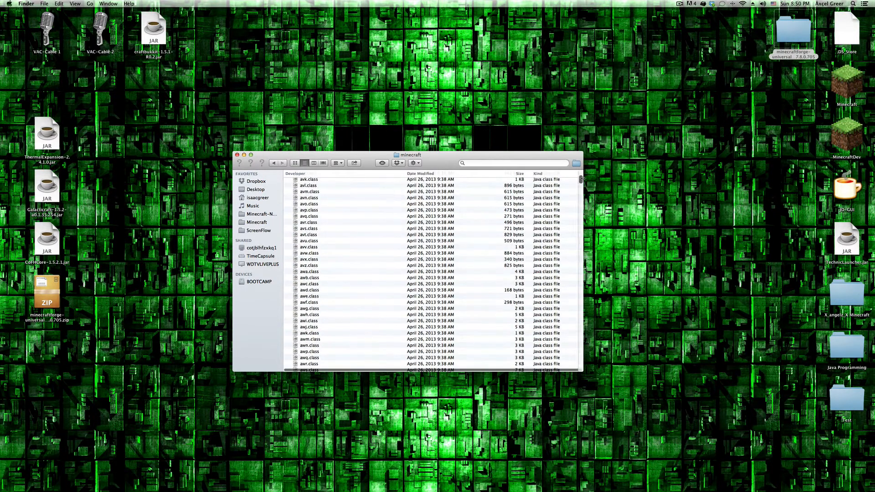
Step: Compress all 1587 modded files into an archive and start renaming it minecraft.jar
scroll("down", 3)
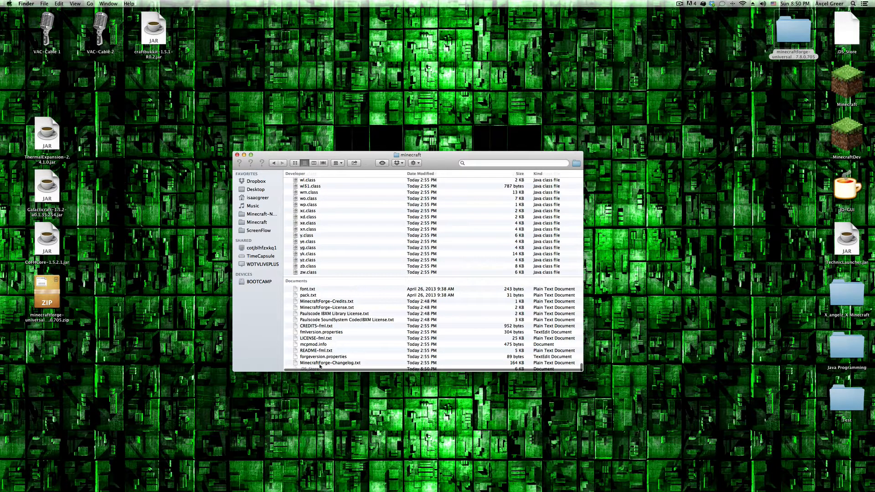
right_click(320, 319)
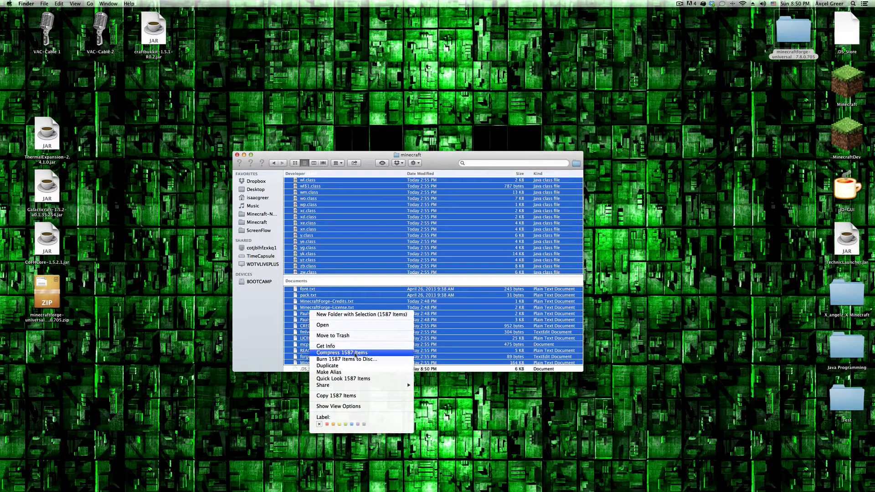
left_click(342, 352)
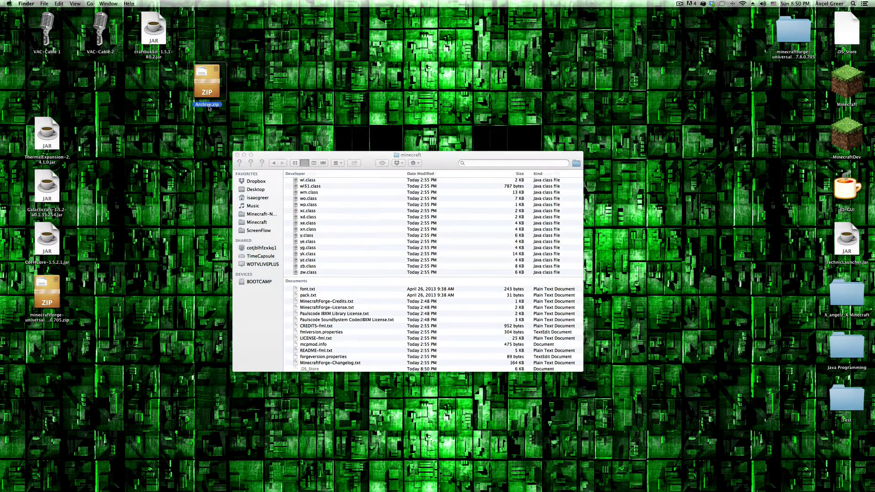
double_click(207, 85)
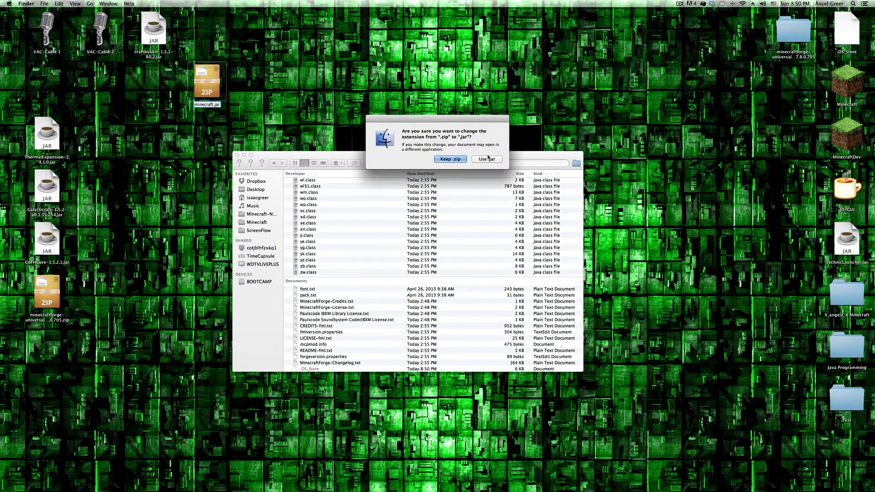
Step: Keep the .jar extension, leave the original as Backup 1.5.2.jar and the new minecraft.jar in bin
left_click(485, 158)
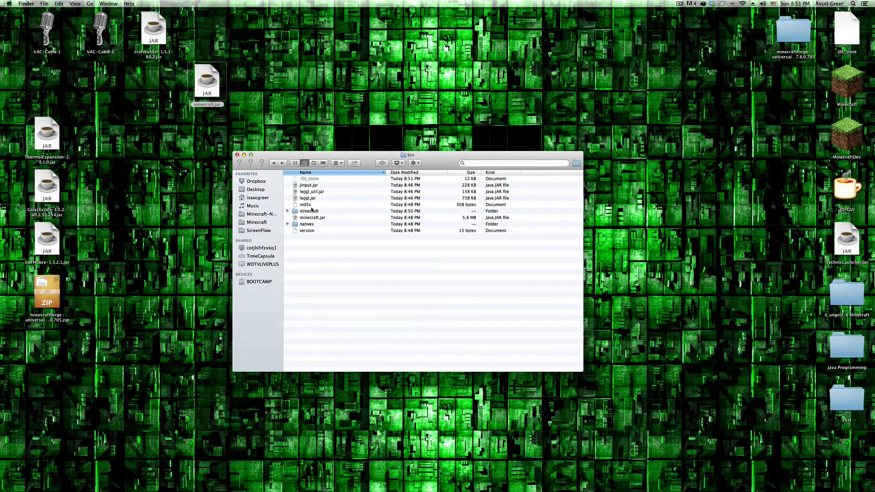
left_click(313, 210)
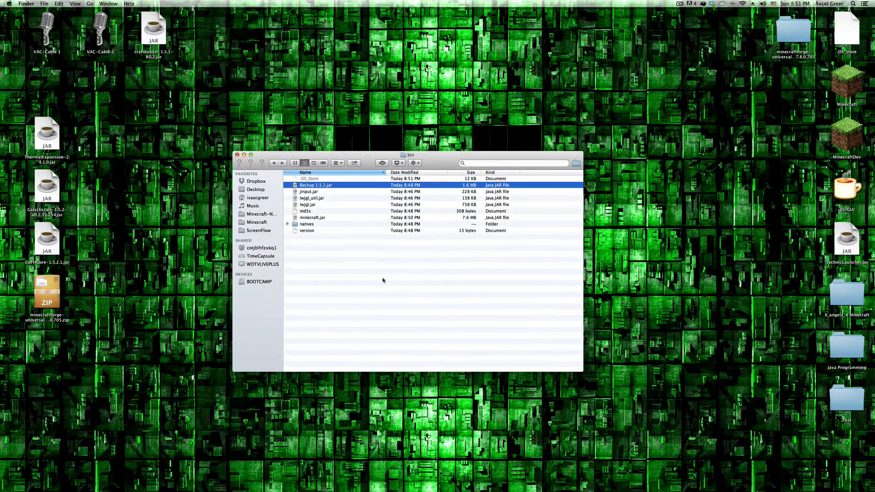
left_click(257, 223)
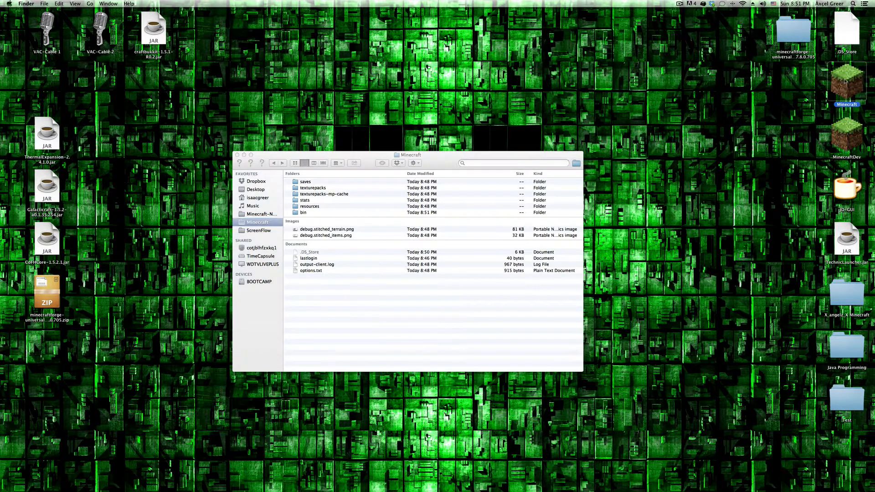
Step: Log in through the Minecraft Launcher and get the fatal FML cannot-start error
double_click(845, 84)
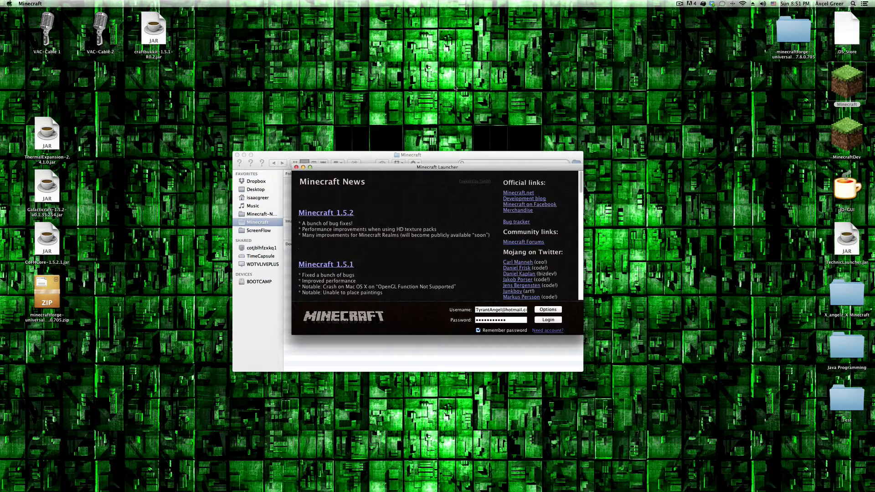
left_click(546, 319)
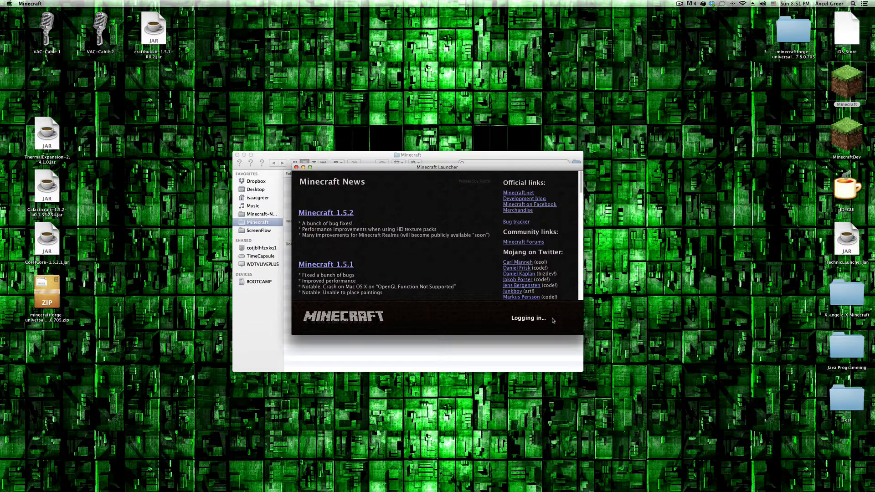
mouse_move(432, 173)
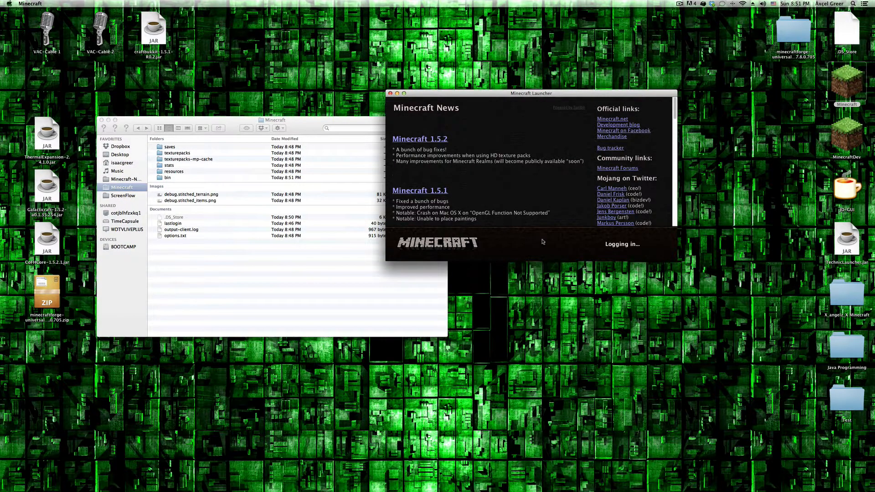
left_click_drag(531, 92, 612, 165)
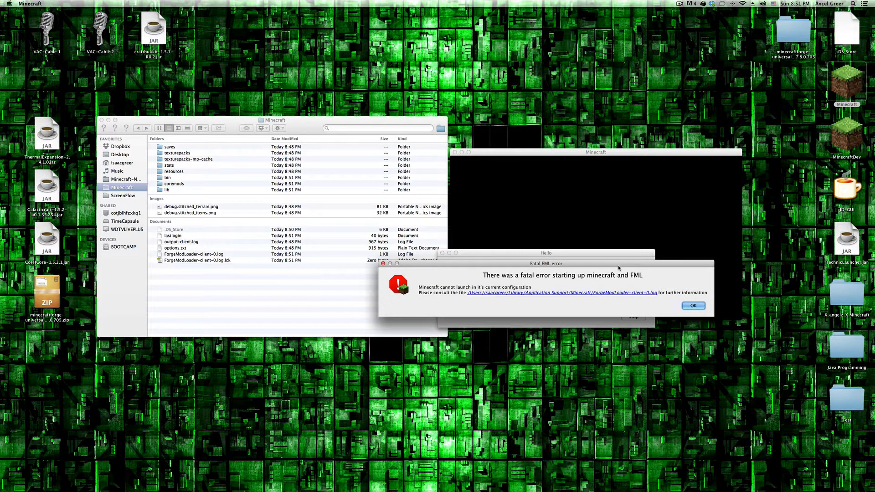
mouse_move(613, 274)
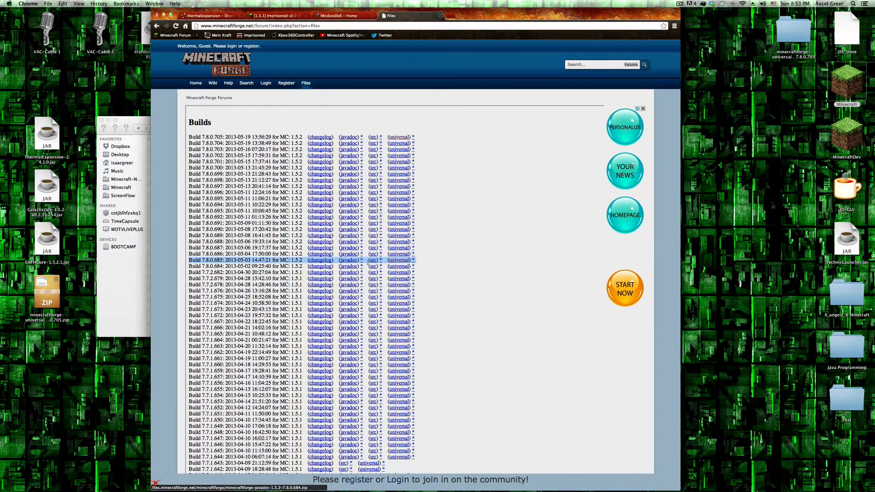
Step: Download the universal Forge build 7.8.0.685 for Minecraft 1.5.2 via a new tab
right_click(399, 260)
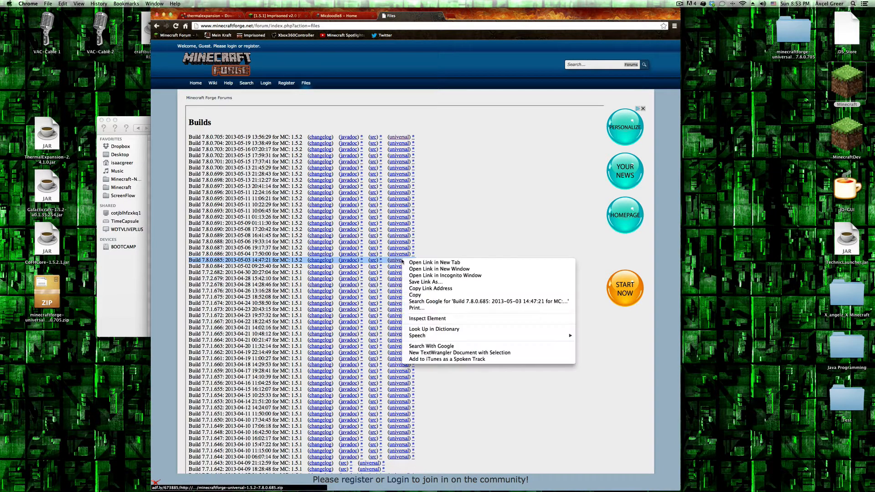
mouse_move(434, 262)
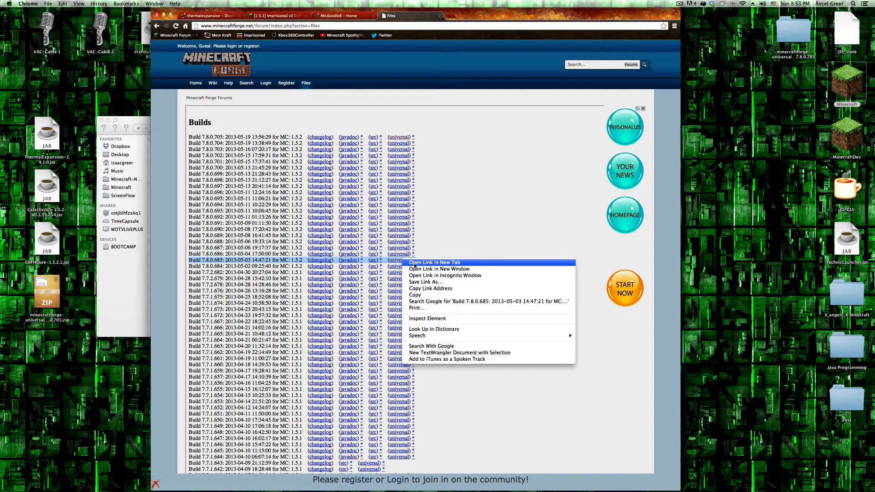
left_click(434, 262)
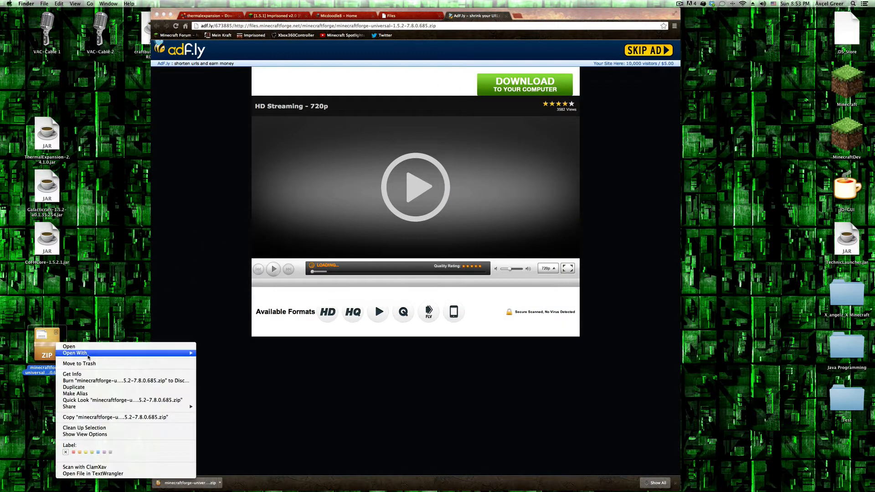
Step: Extract the Forge zip, remove the old minecraft.jar from bin and unpack Backup 1.5.2.jar
left_click(68, 346)
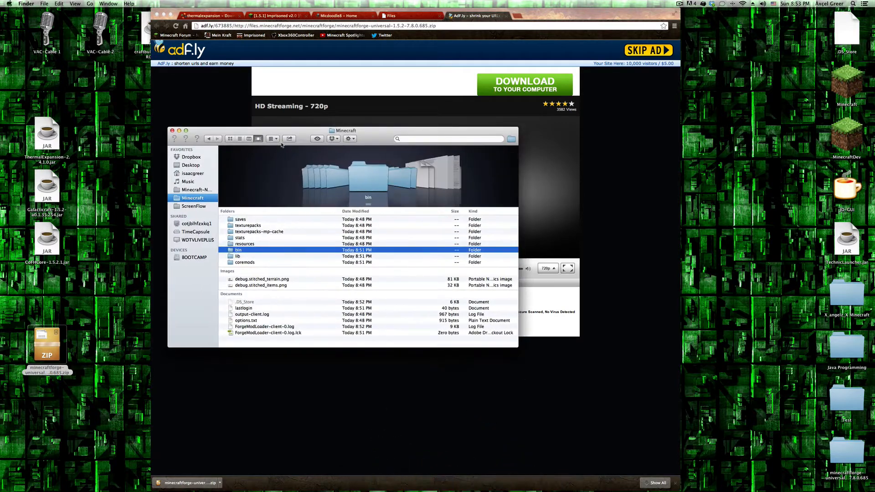
double_click(238, 249)
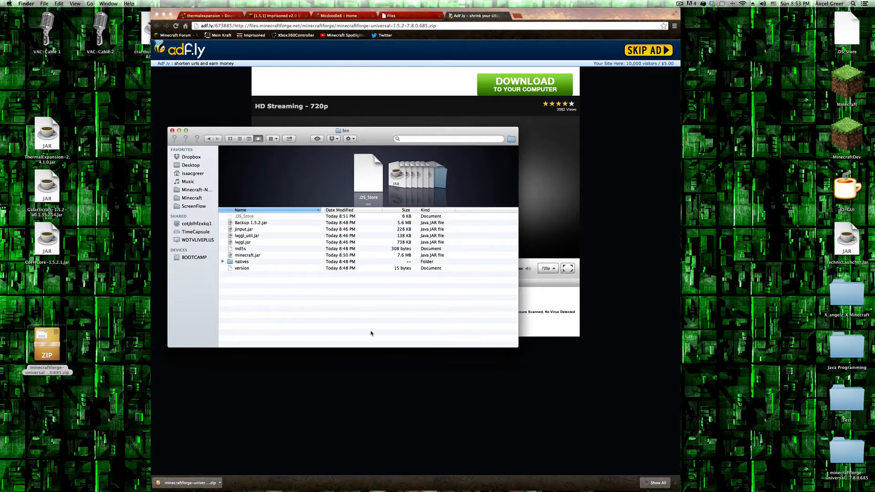
mouse_move(253, 228)
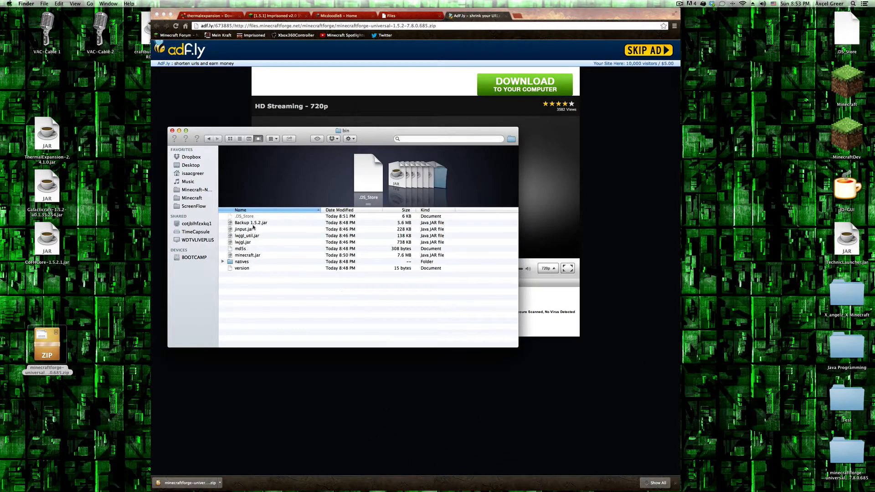
left_click(247, 255)
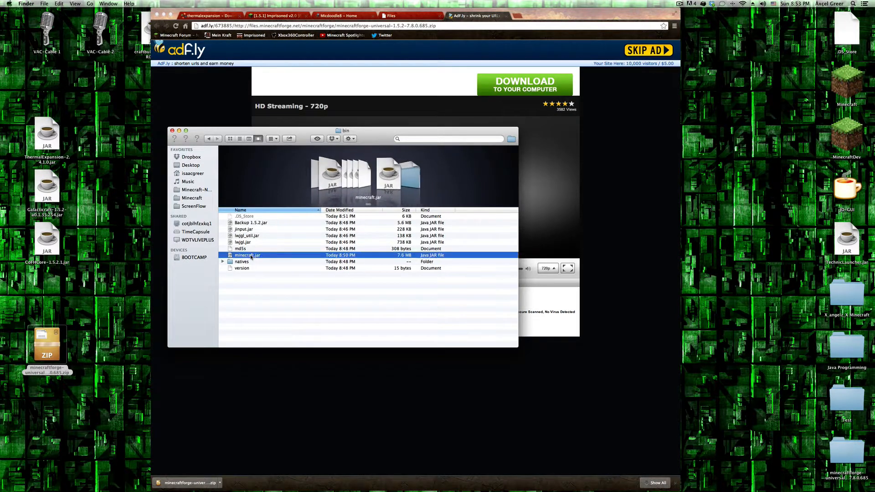
right_click(250, 222)
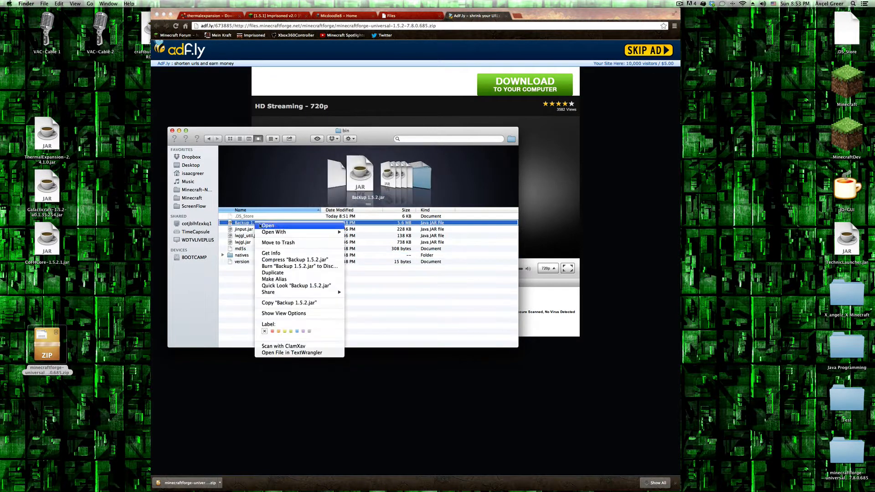
left_click(379, 275)
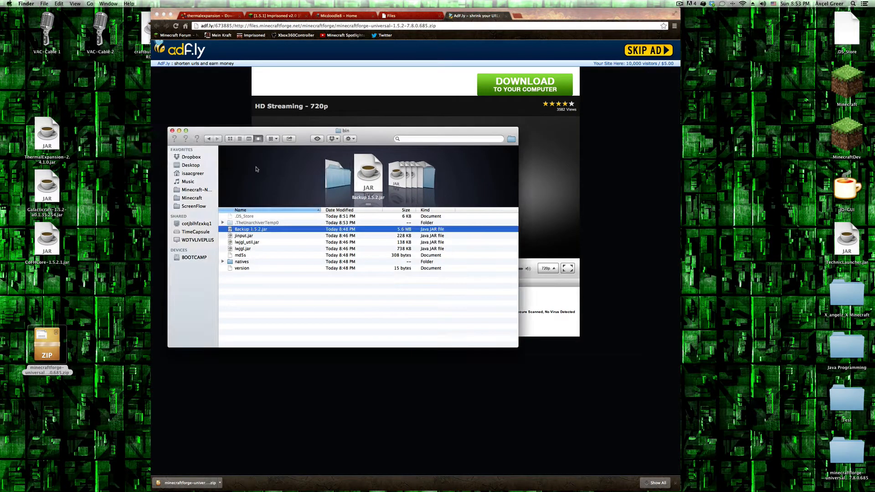
Step: Copy the Forge universal files into the unpacked Backup 1.5.2 folder and delete META-INF
double_click(250, 229)
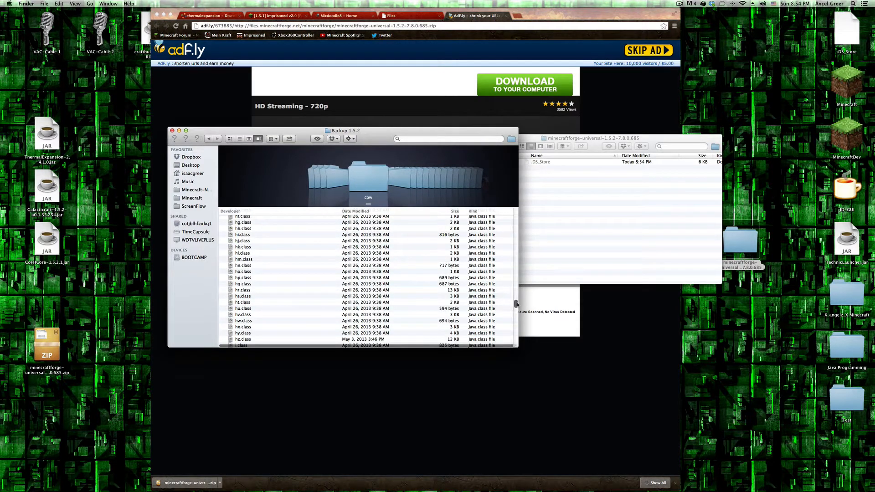
left_click(244, 287)
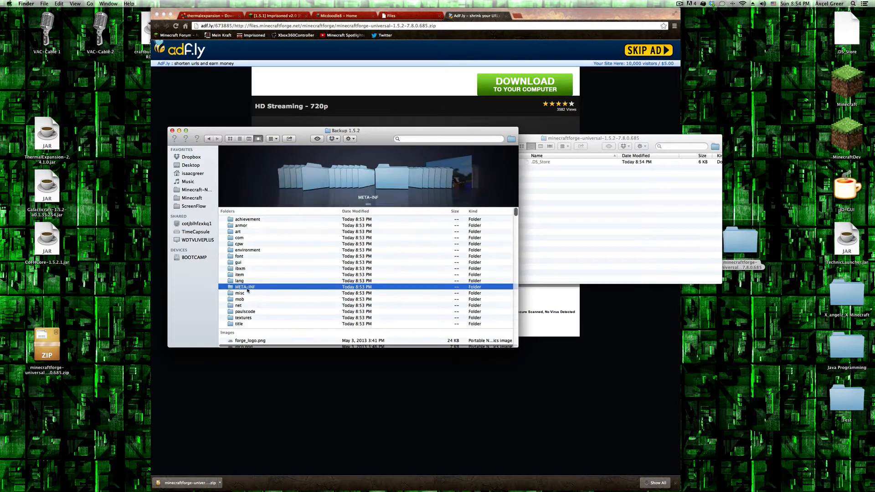
left_click(240, 287)
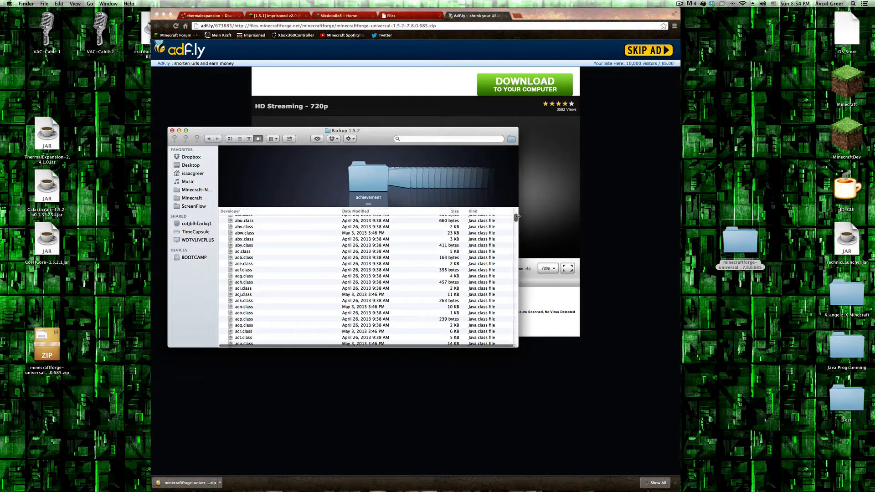
scroll("down", 3)
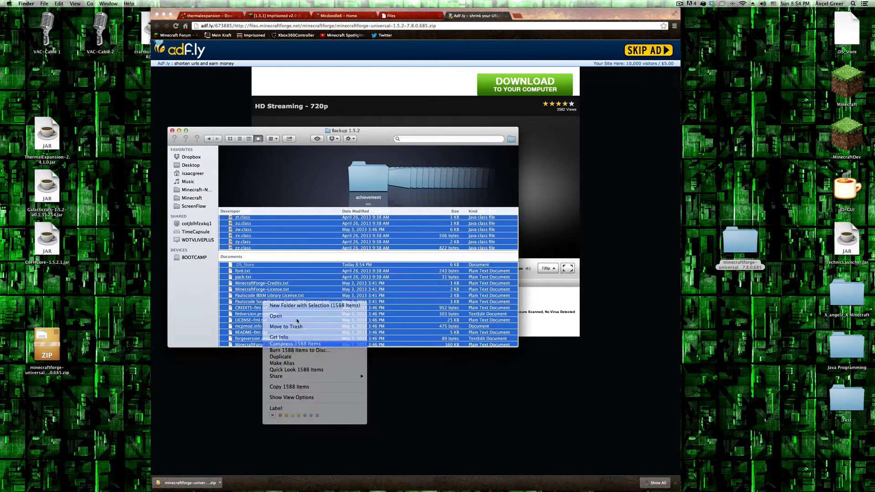
Step: Compress the 1588 merged files and rename the desktop archive to minecraft.jar
left_click(296, 344)
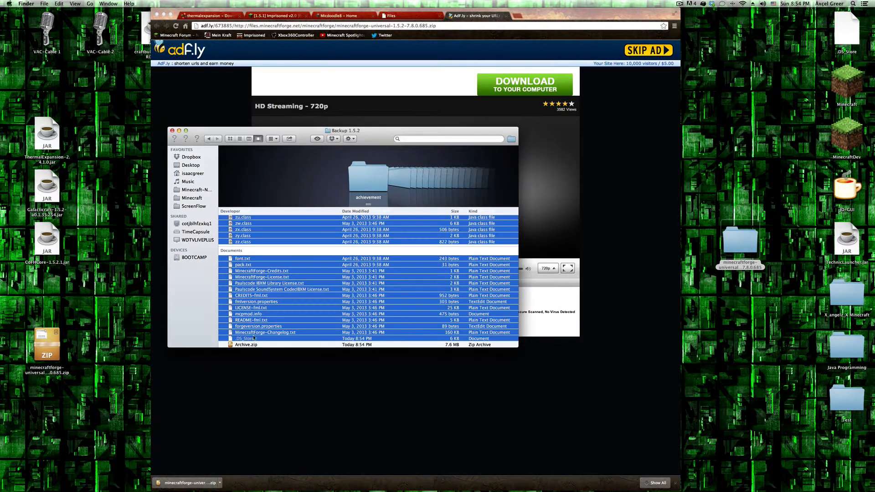
left_click(245, 344)
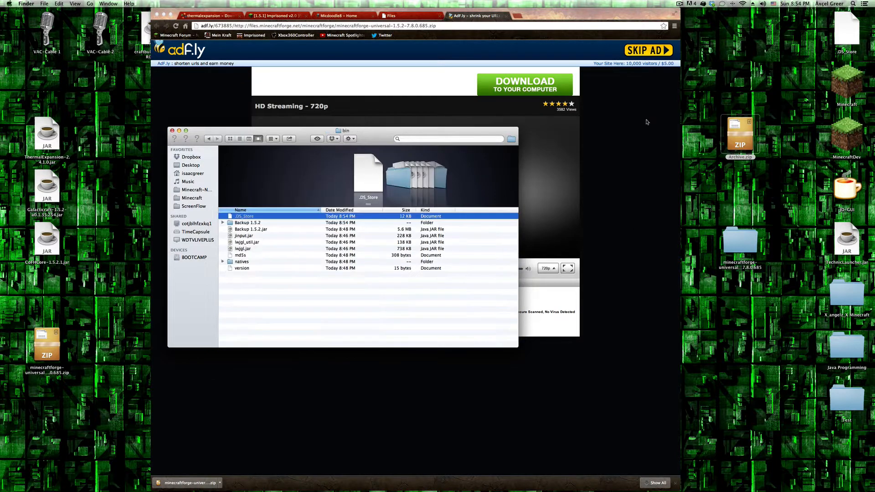
left_click(738, 135)
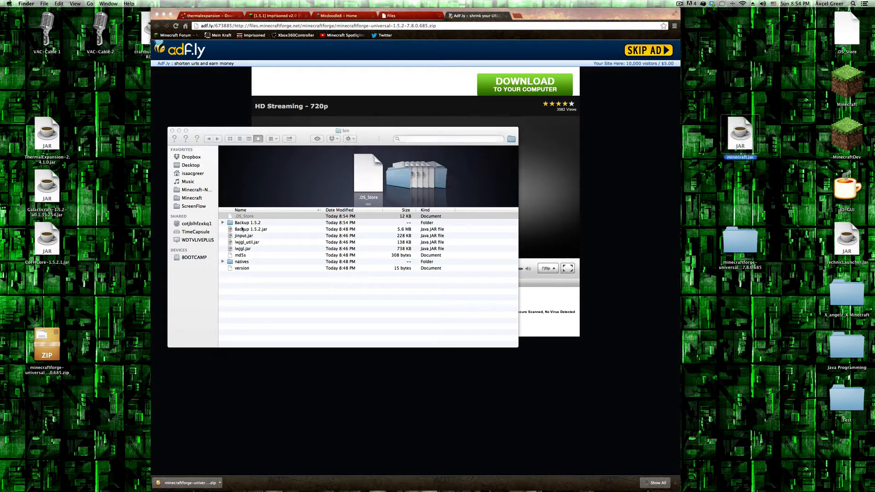
right_click(239, 224)
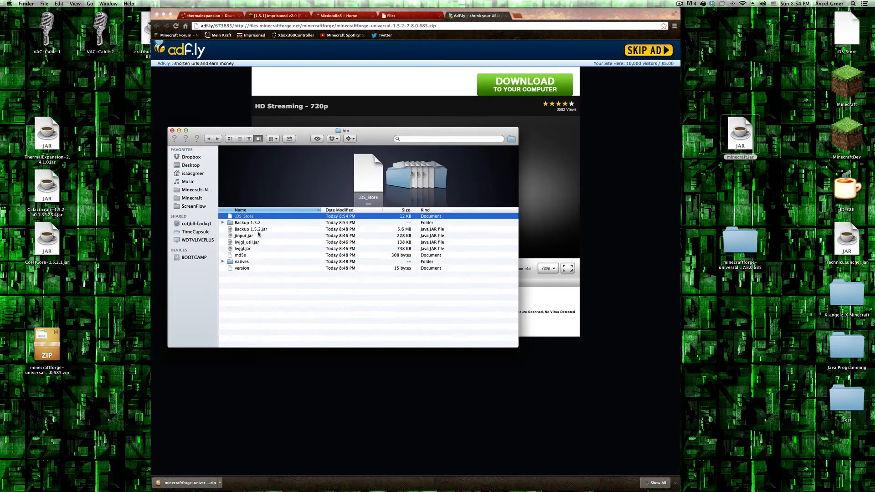
Step: Move the rebuilt minecraft.jar into bin beside Backup 1.5.2.jar and bring up the launcher
right_click(247, 222)
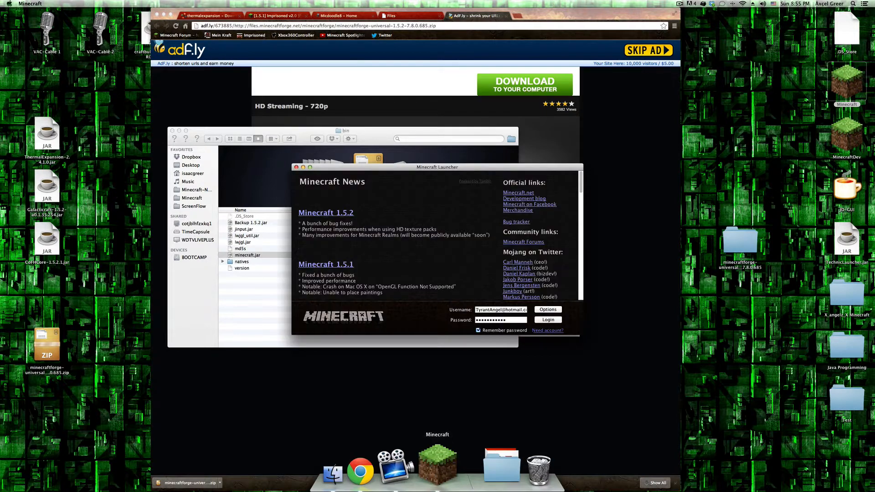
Step: Launch the game, confirm Forge 7.8.0.685 shows 3 mods active, then quit
left_click(547, 319)
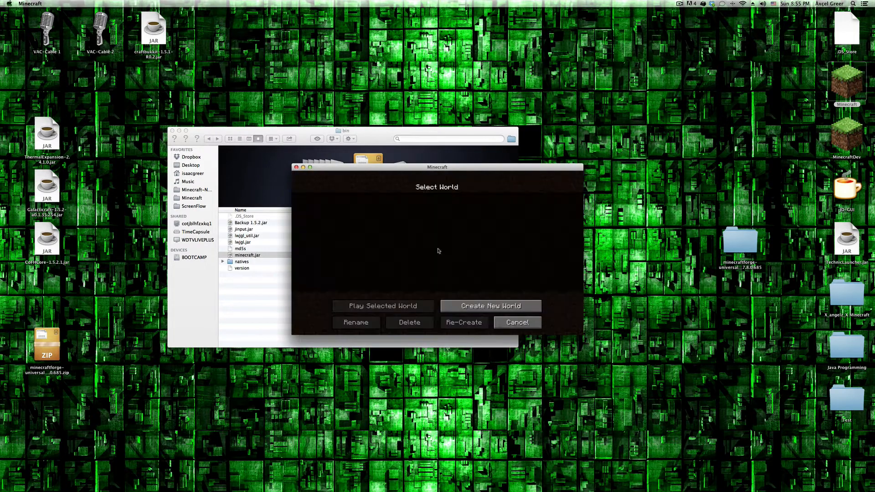
left_click(515, 321)
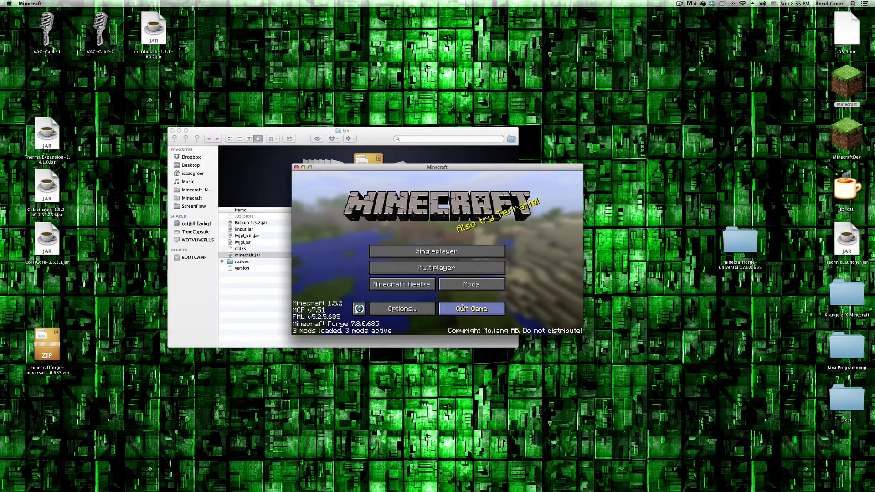
left_click(470, 309)
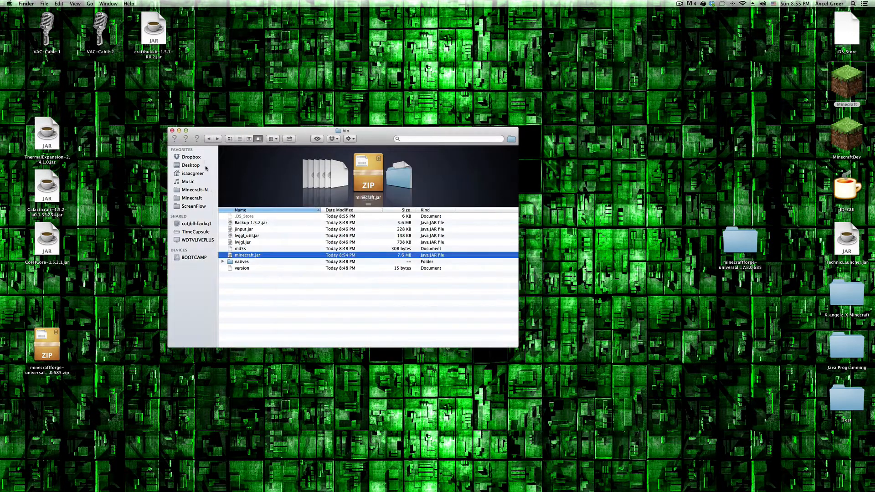
Step: Move CoFHCore-1.5.2.1.jar into coremods beside Galacticraft, then go to the mods folder
left_click(192, 198)
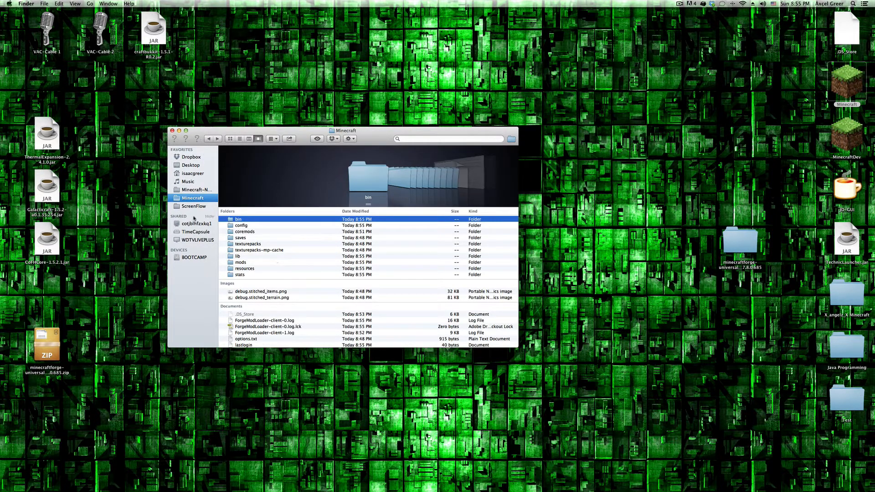
double_click(244, 231)
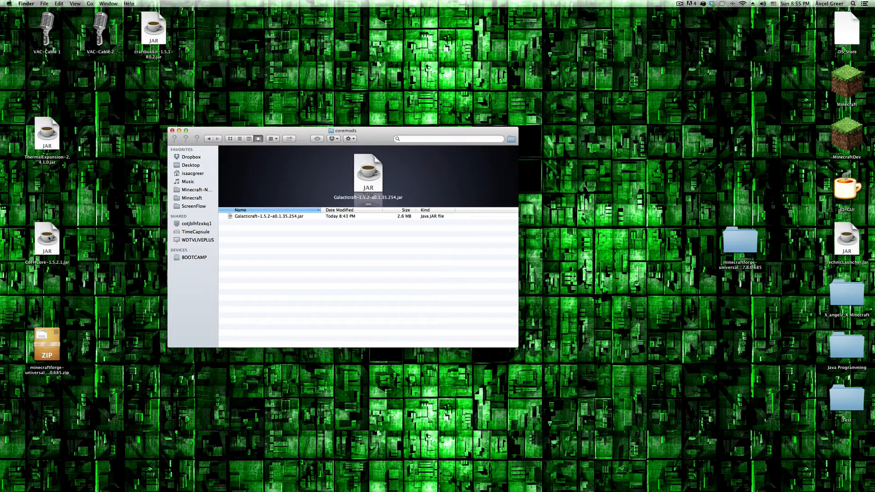
left_click(46, 235)
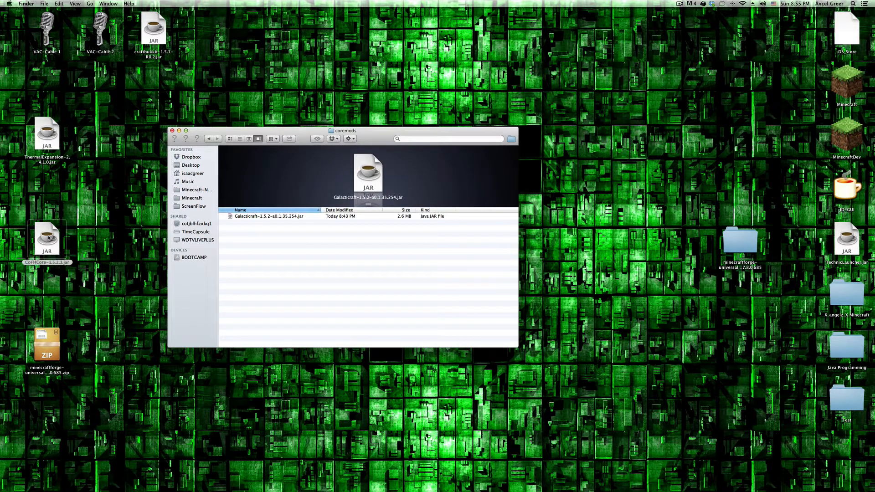
left_click(192, 197)
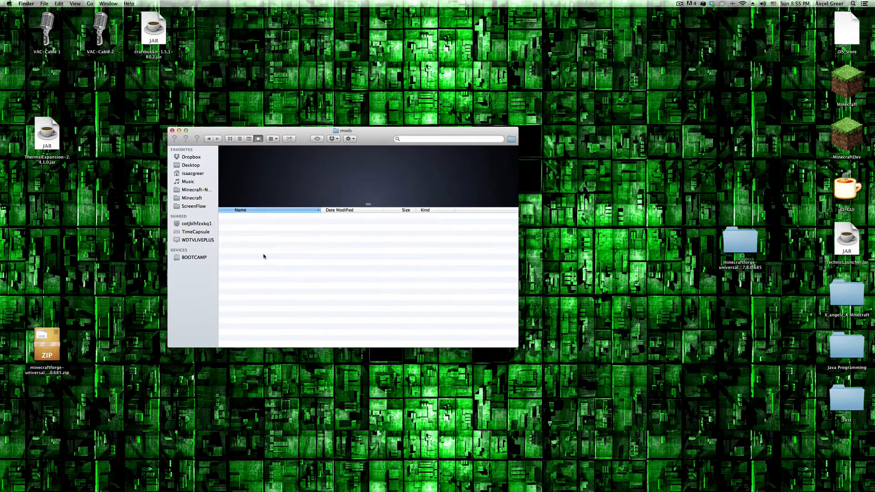
mouse_move(271, 264)
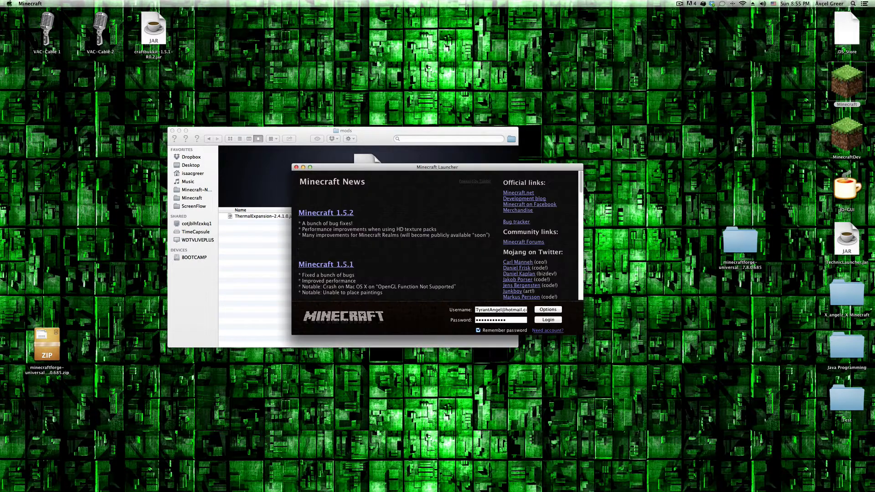
Step: Log into the launcher and create a new singleplayer survival world with the eight mods loaded
left_click(548, 319)
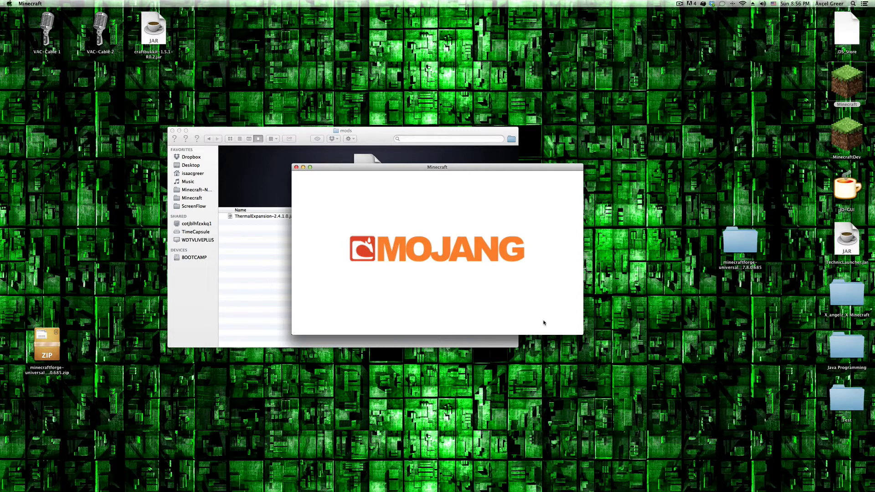
mouse_move(539, 314)
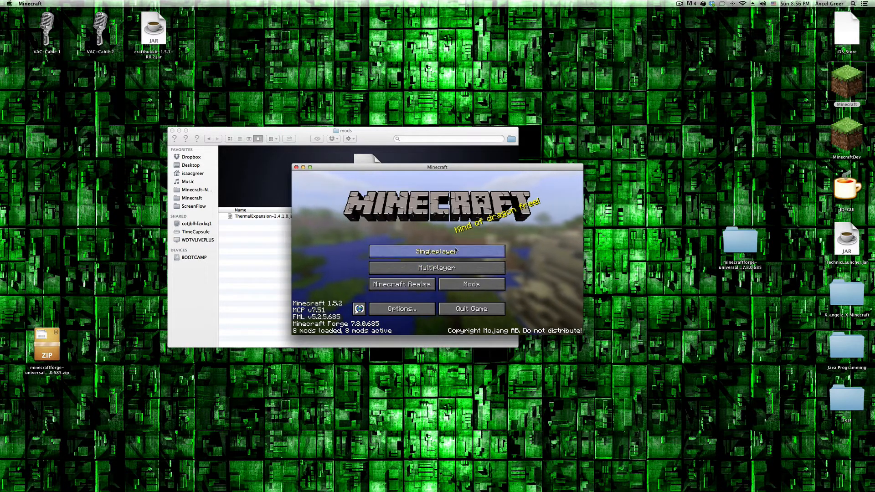
left_click(436, 252)
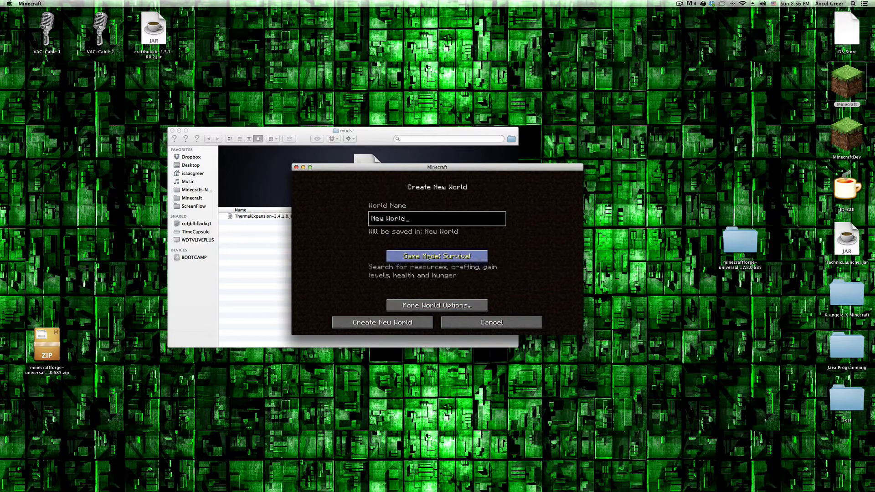
left_click(382, 322)
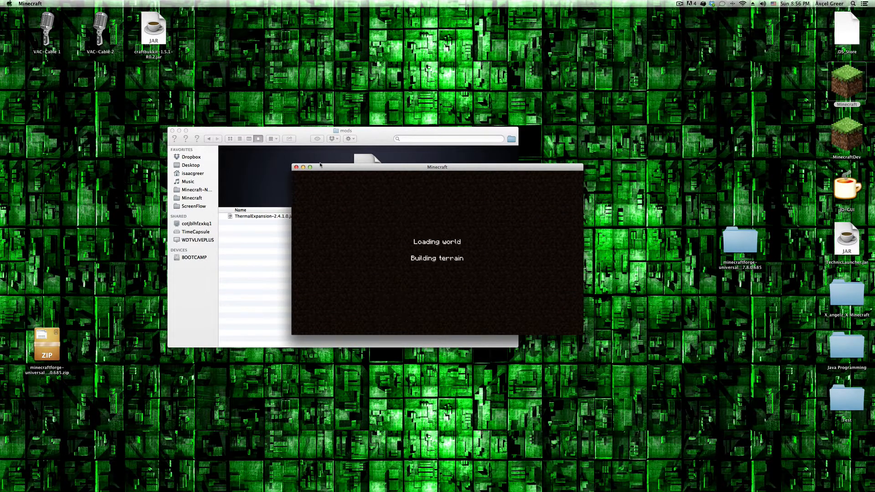
mouse_move(350, 187)
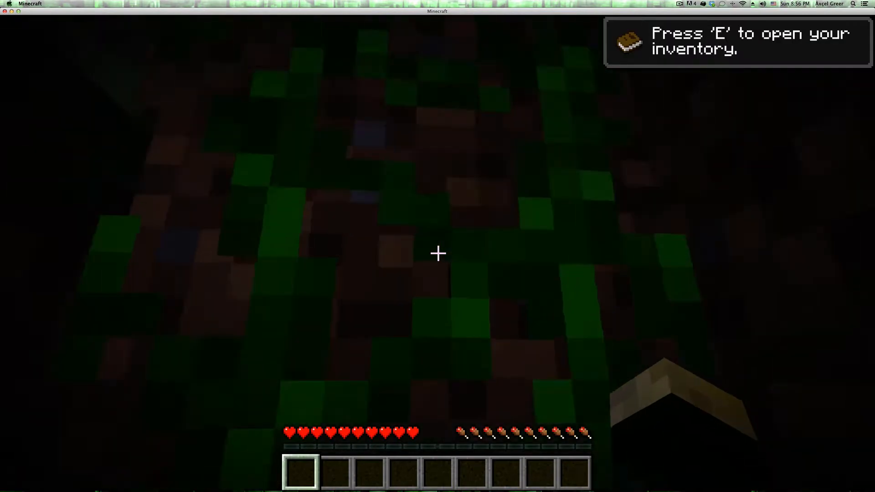
Step: Lower the GUI Scale in Video Settings, then host the world via Open to LAN
key("Escape")
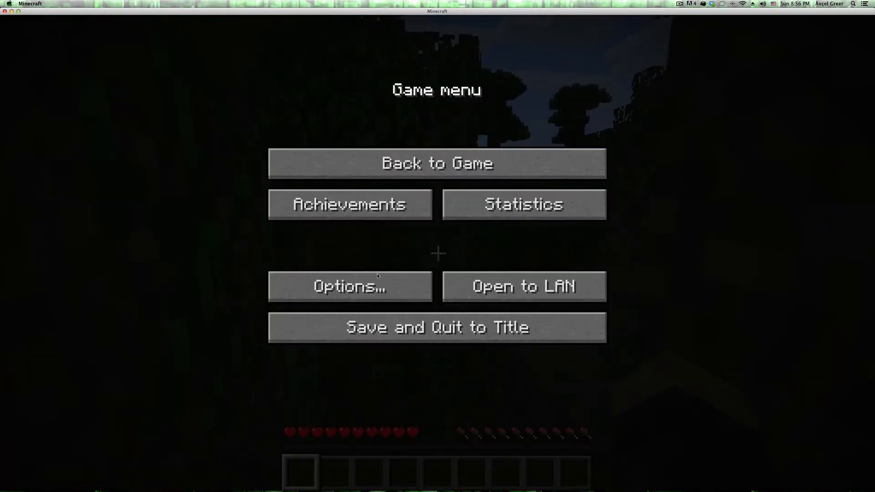
left_click(349, 286)
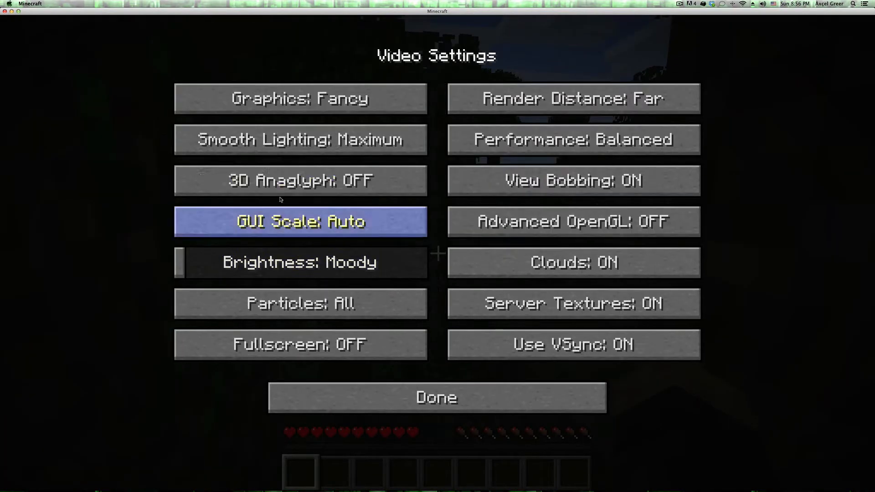
left_click(299, 220)
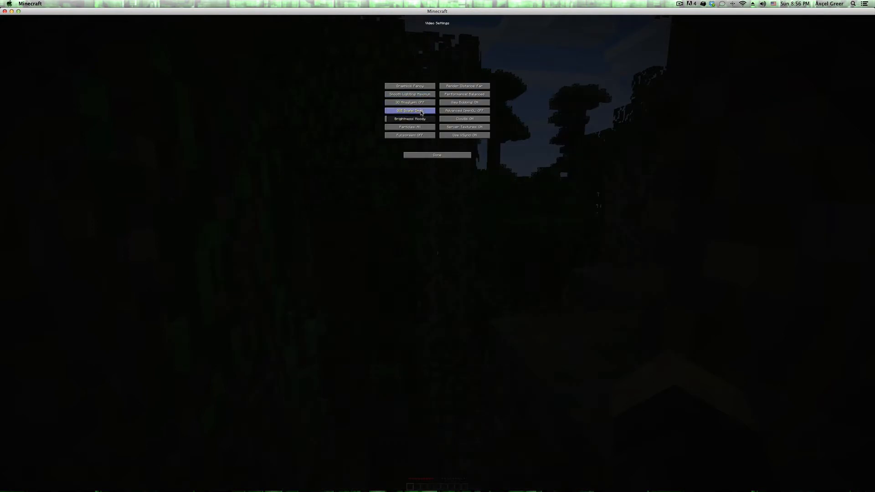
left_click(436, 155)
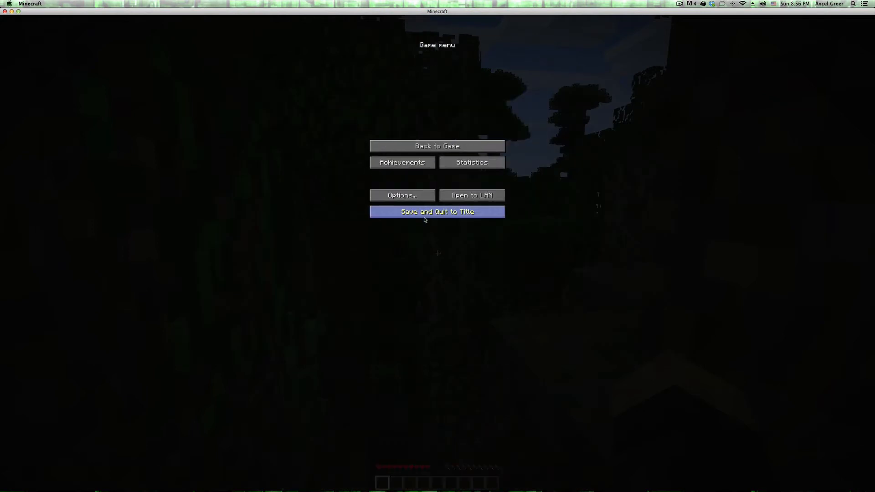
left_click(437, 146)
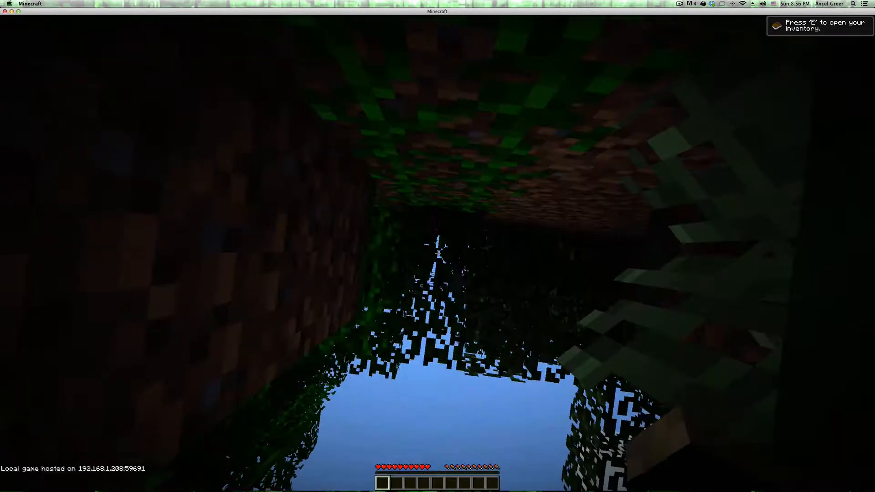
mouse_move(437, 252)
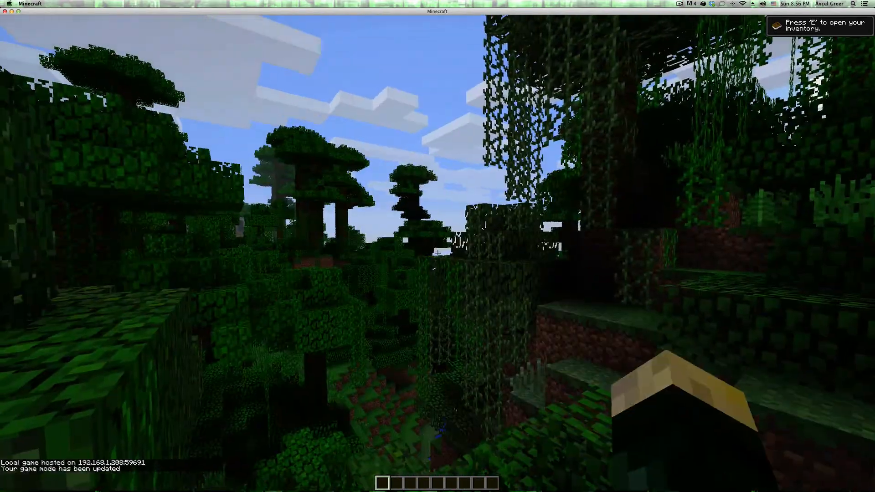
mouse_move(437, 246)
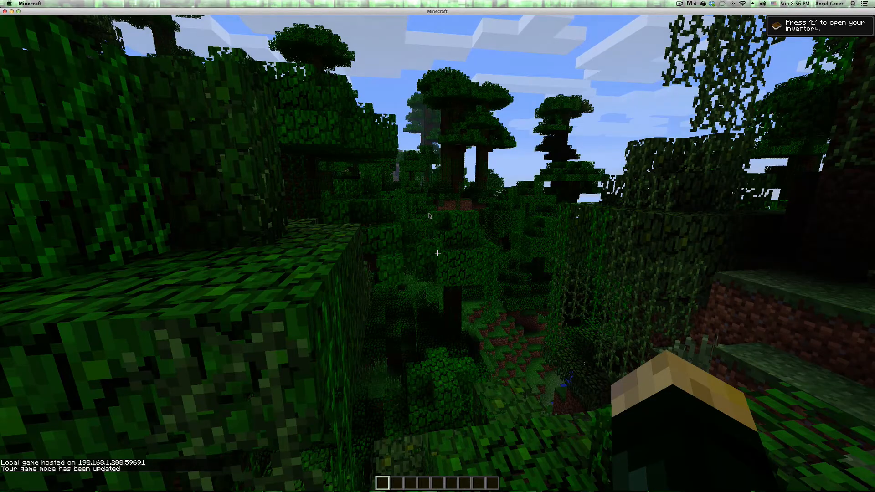
Step: Search the creative inventory for 'laun' and 'spac' and take the Tier 1 Rocket into the hotbar
key("e")
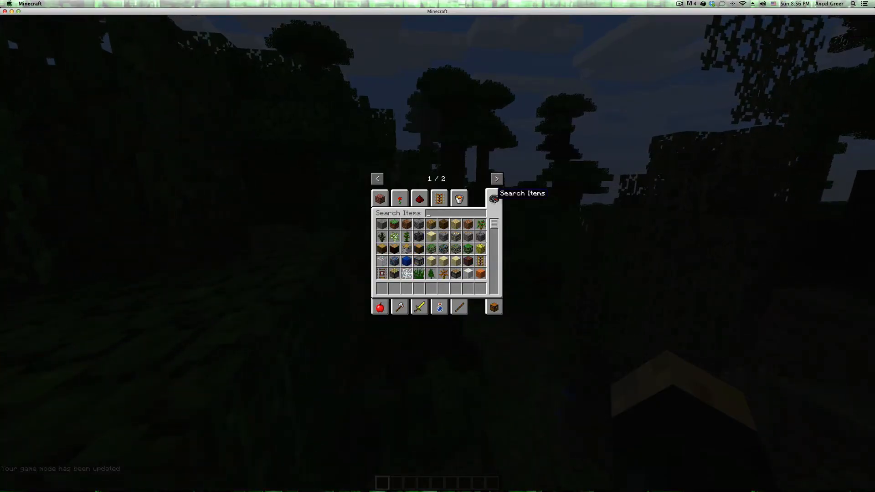
type("laun")
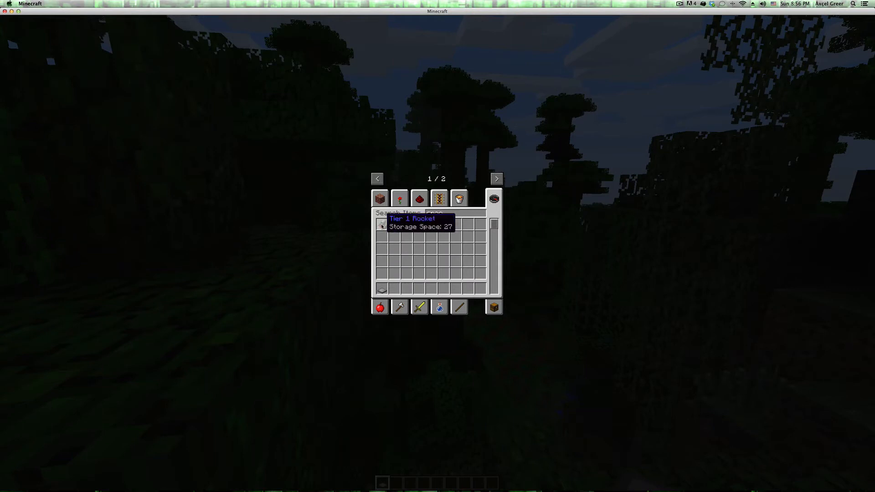
type("spac")
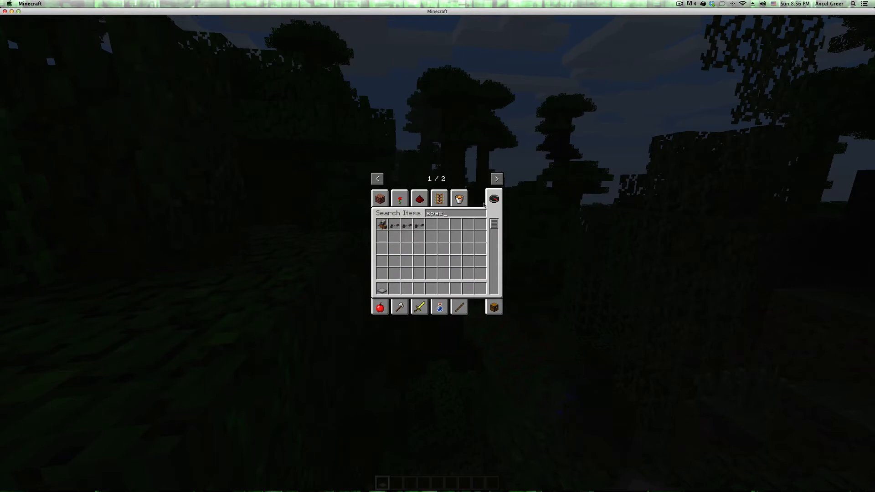
left_click(495, 179)
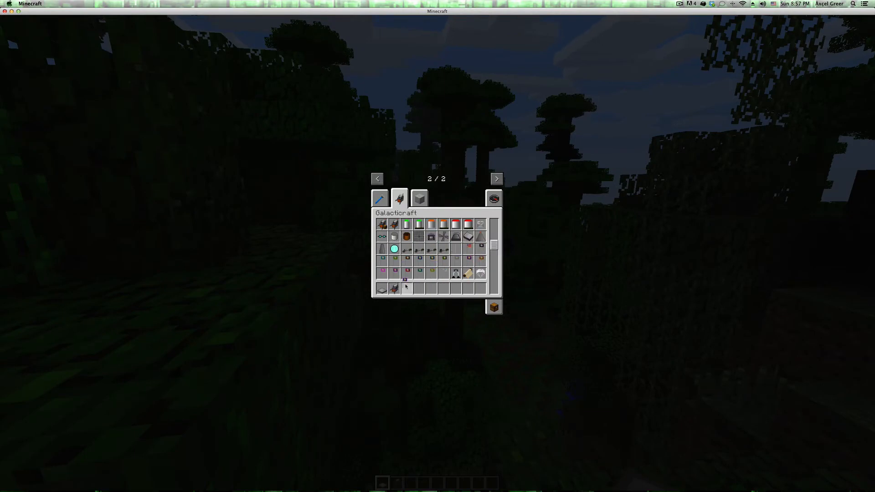
key("escape")
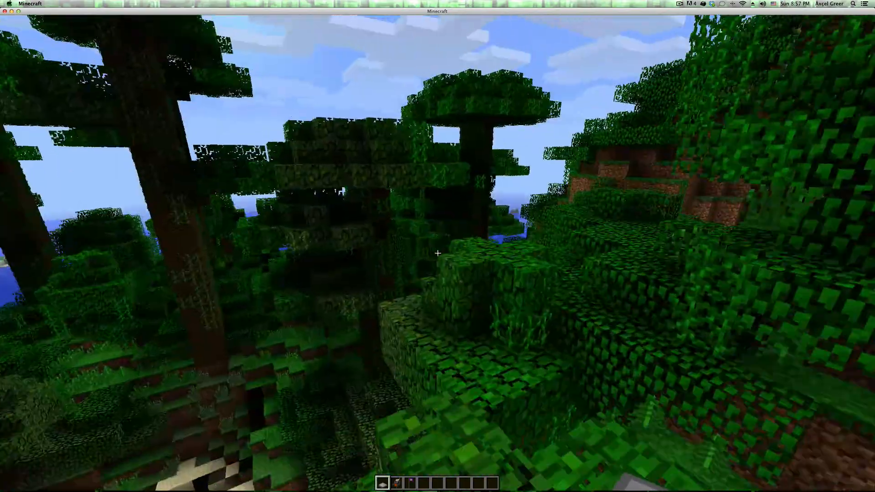
mouse_move(437, 252)
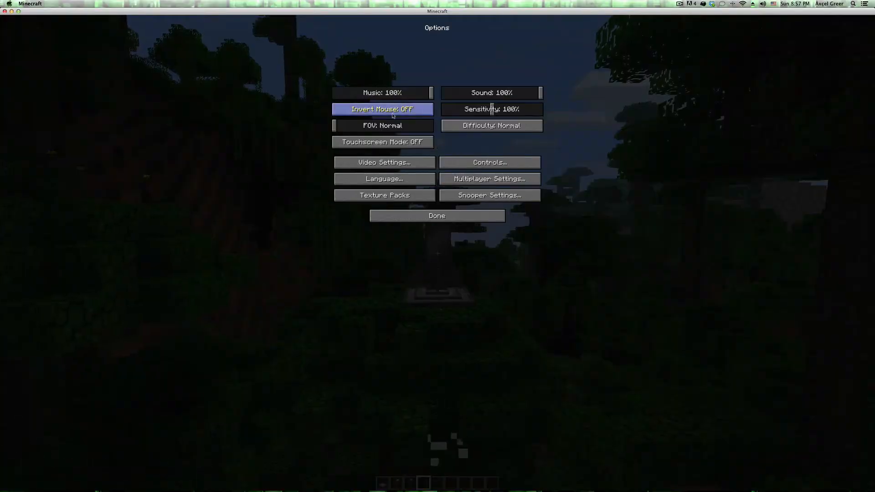
Step: Restore the GUI Scale in Video Settings and return to the game to launch the rocket
left_click(384, 162)
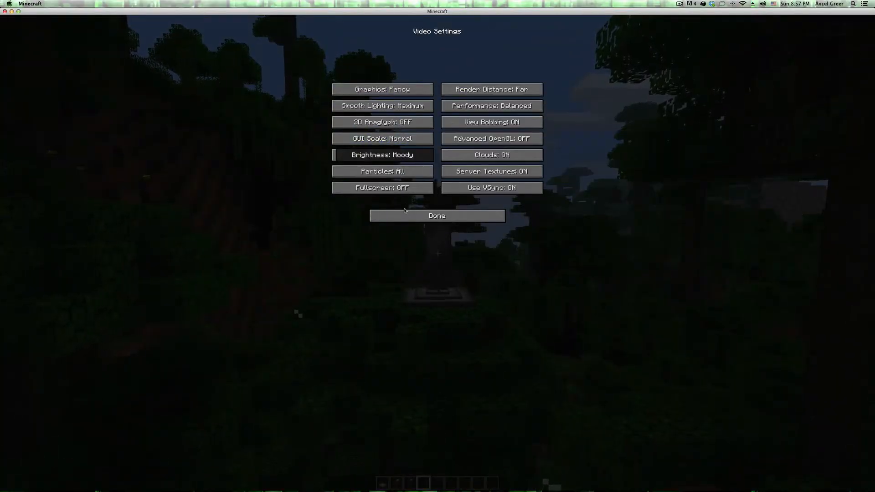
left_click(437, 215)
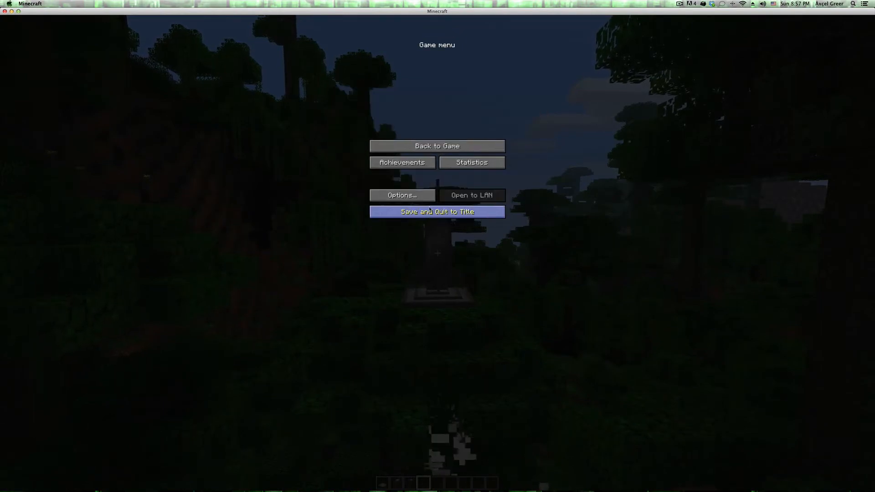
left_click(437, 146)
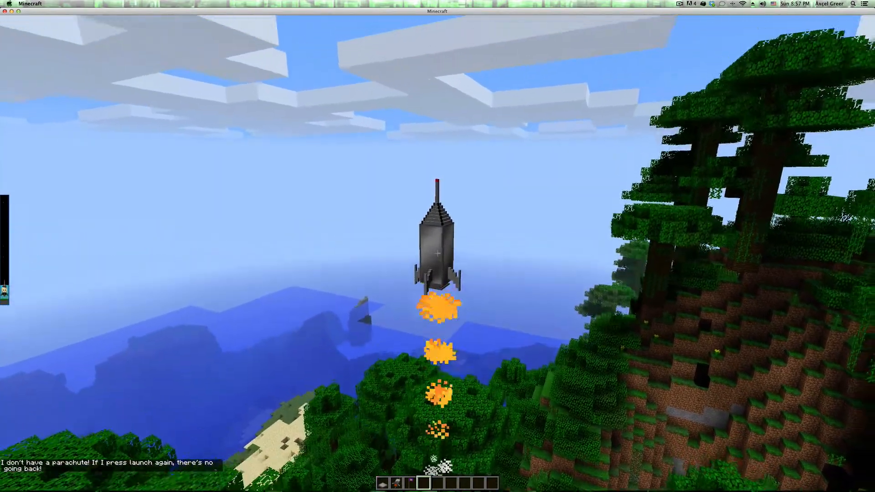
Step: Pause mid-flight and switch Music and Sound off in Options, then resume the flight
key("Escape")
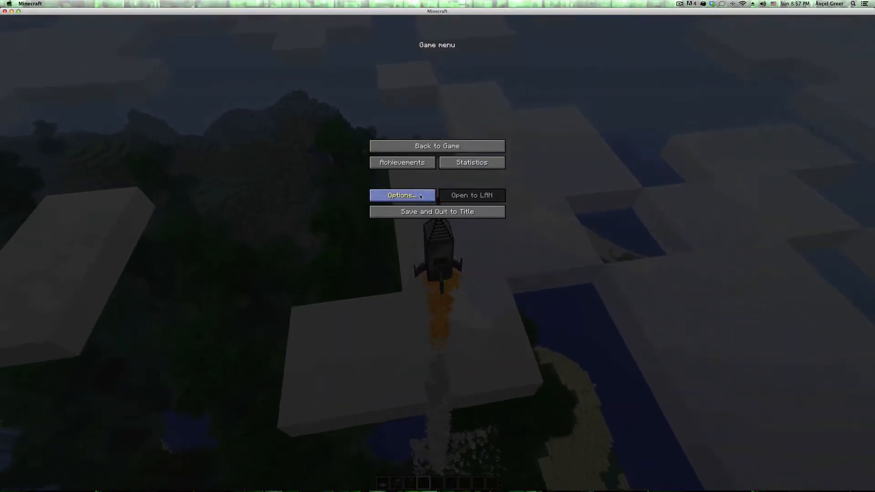
left_click(402, 195)
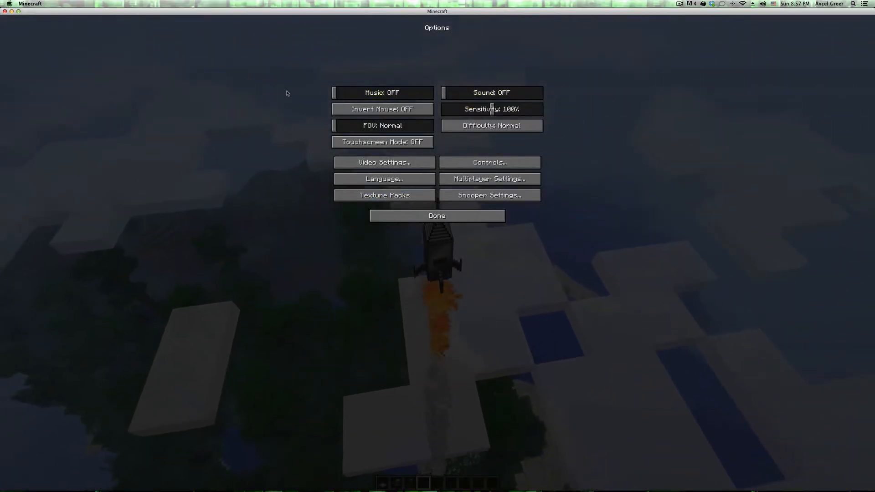
left_click(436, 215)
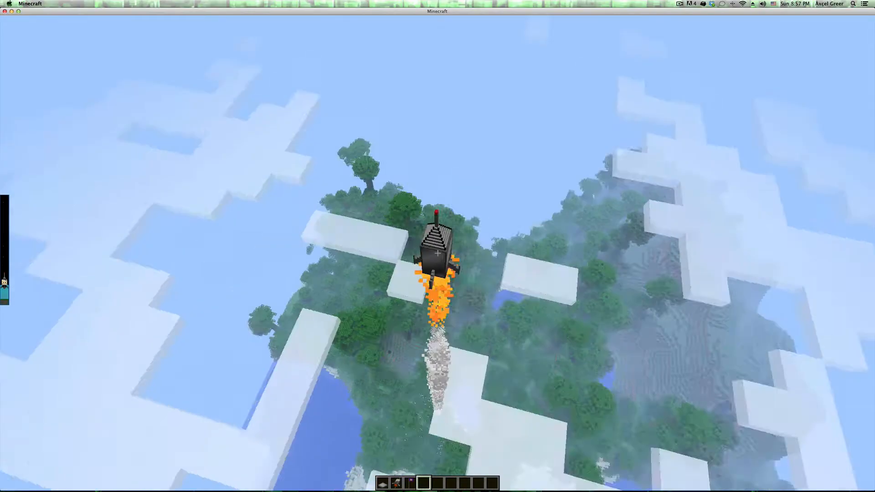